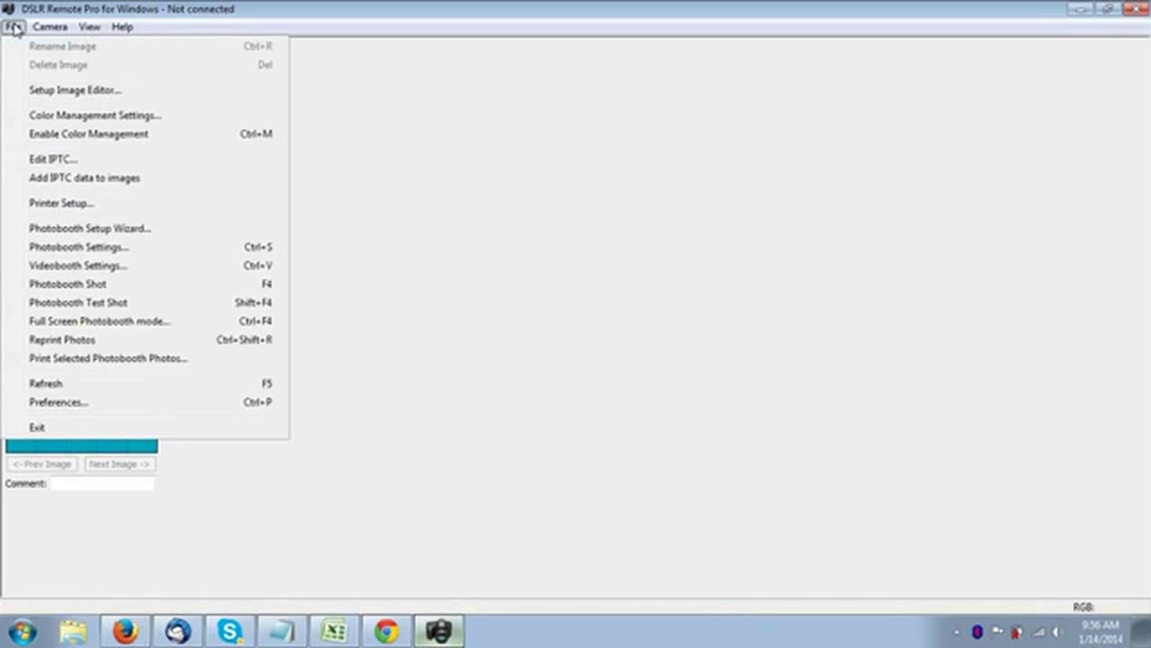
pyautogui.moveTo(79, 247)
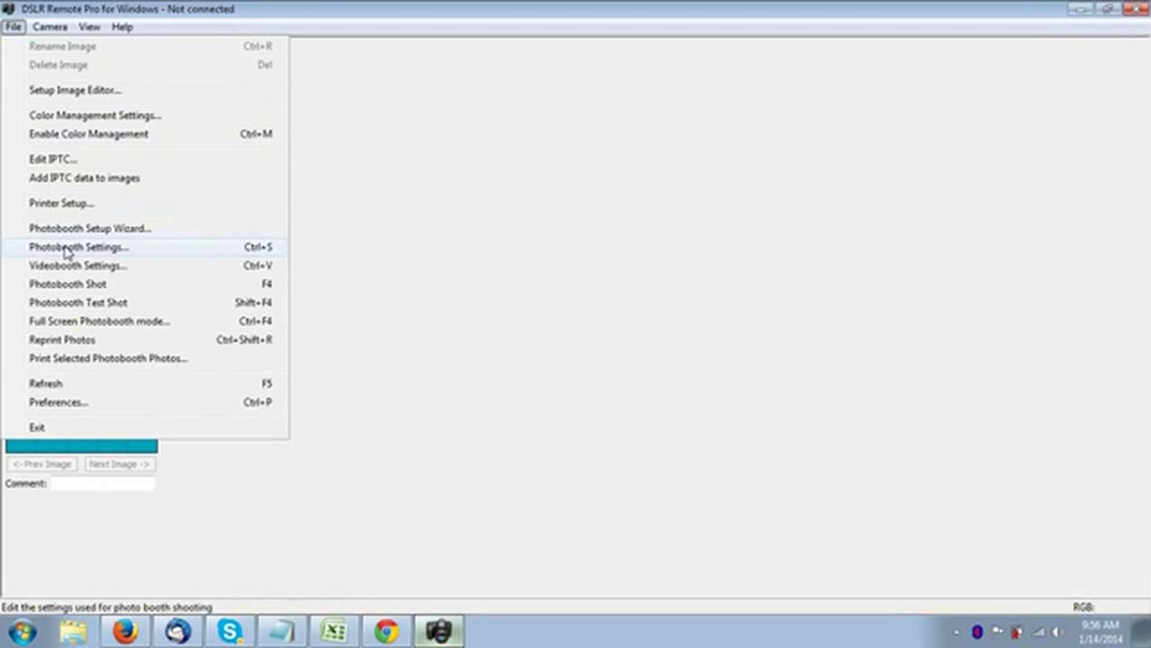
# Open Photobooth Settings and the Custom Layout dialog listing the eight strip image positions.
pyautogui.click(79, 247)
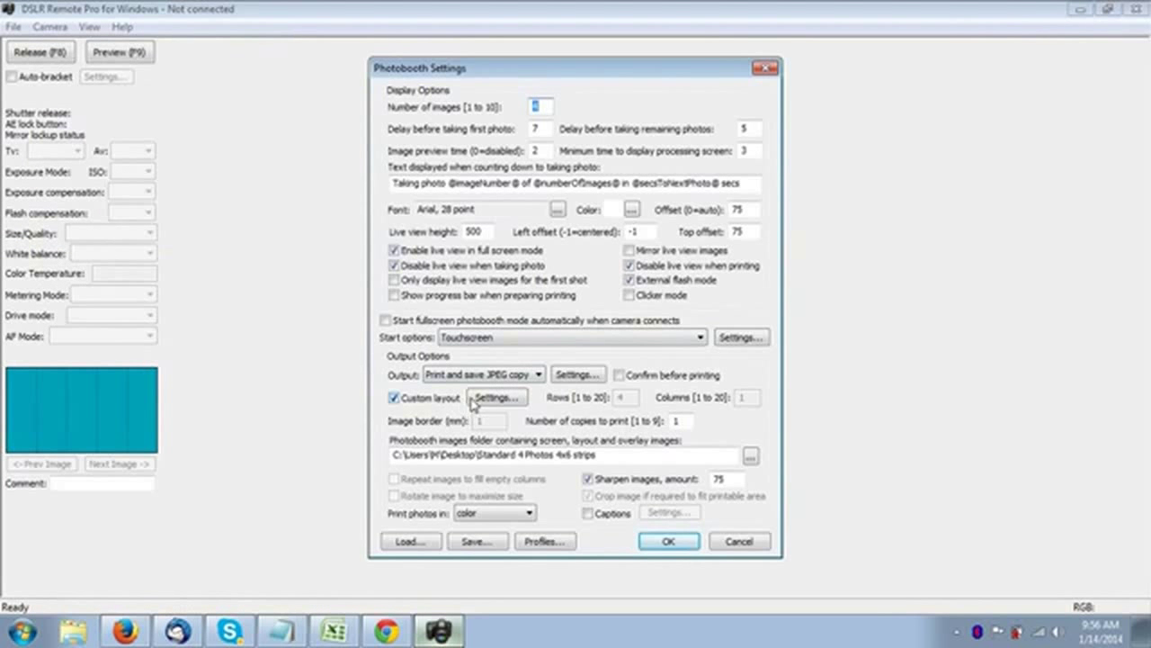
pyautogui.click(496, 397)
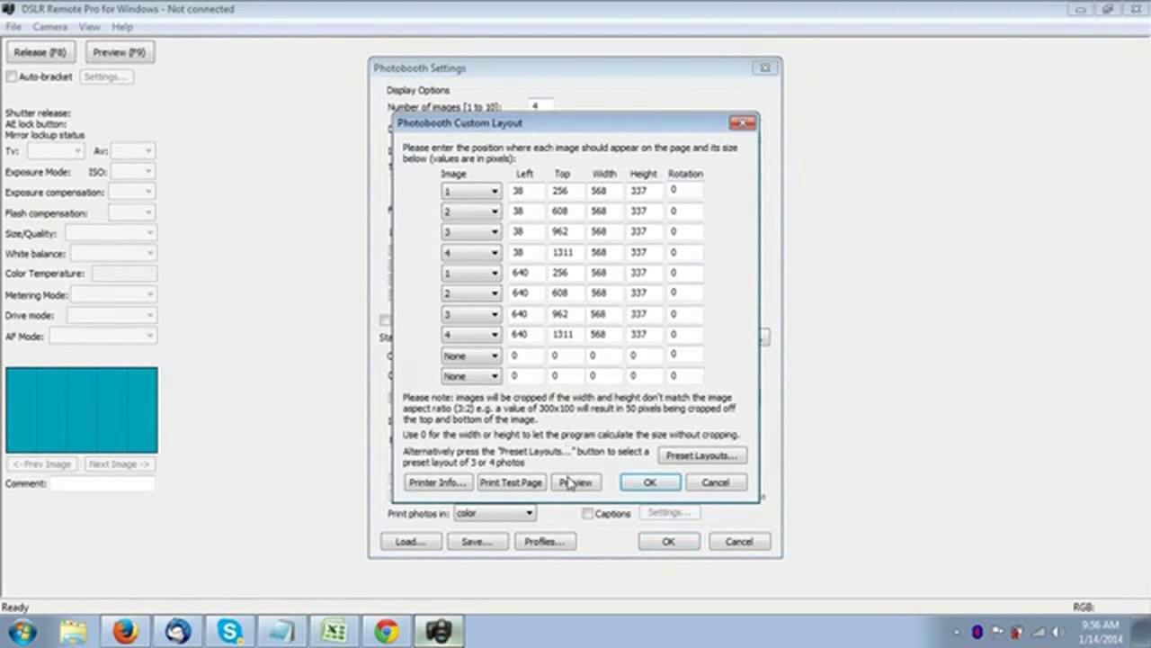
pyautogui.click(576, 482)
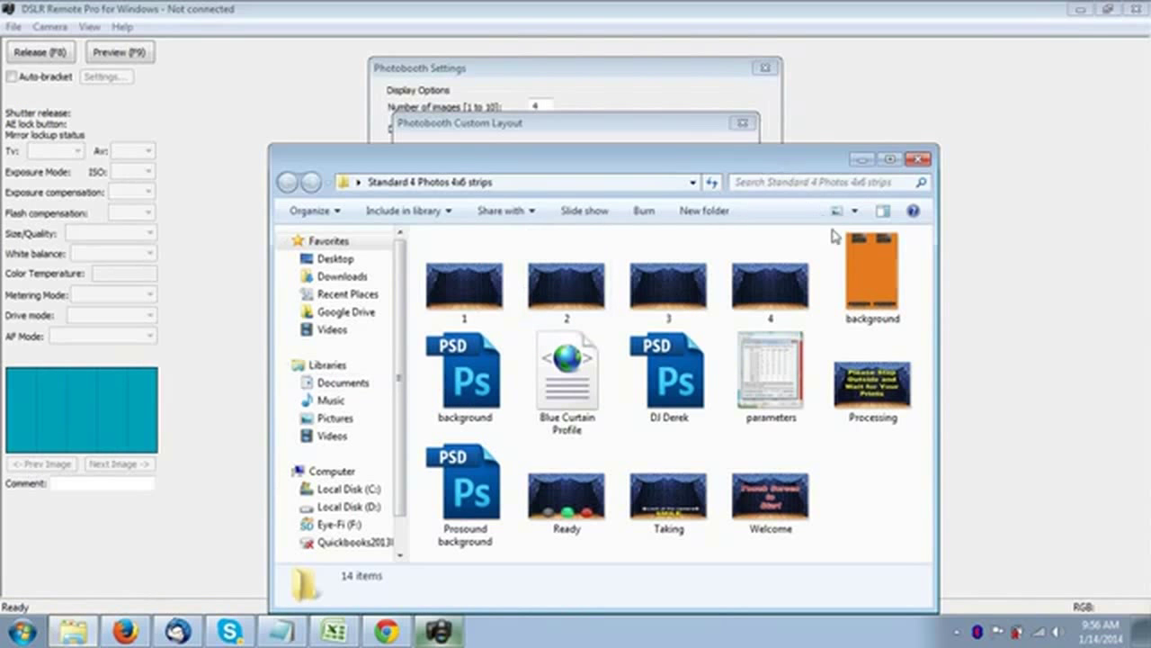
# Open the background JPEG in the Standard 4 Photos 4x6 strips folder for editing.
pyautogui.rightClick(871, 274)
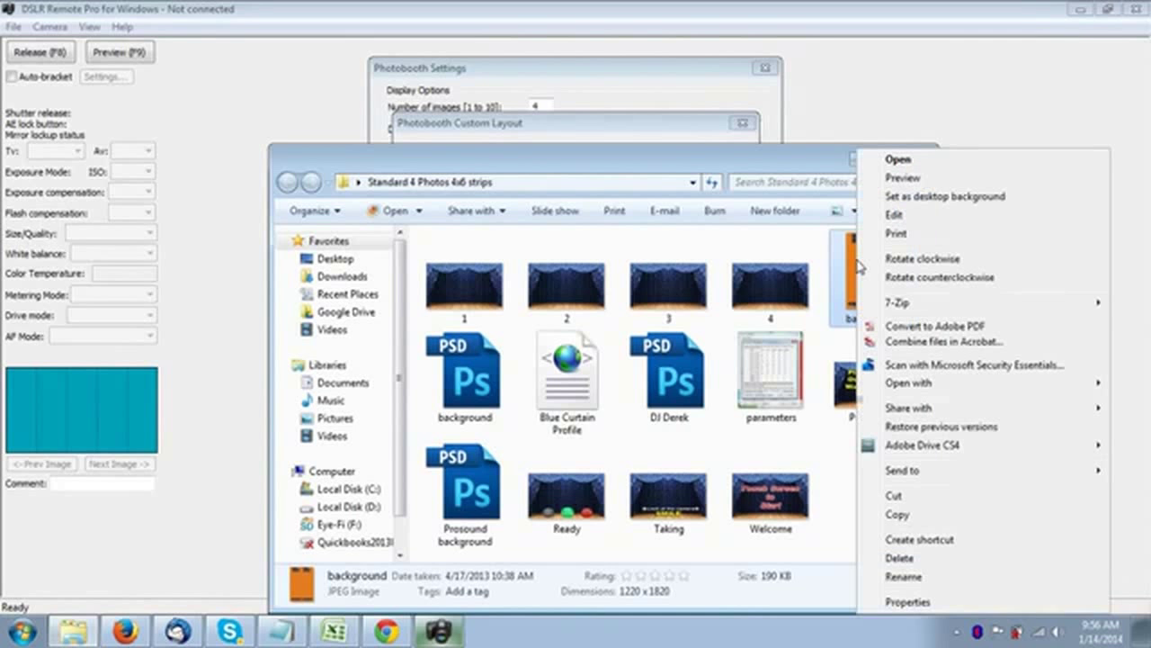
pyautogui.moveTo(908, 381)
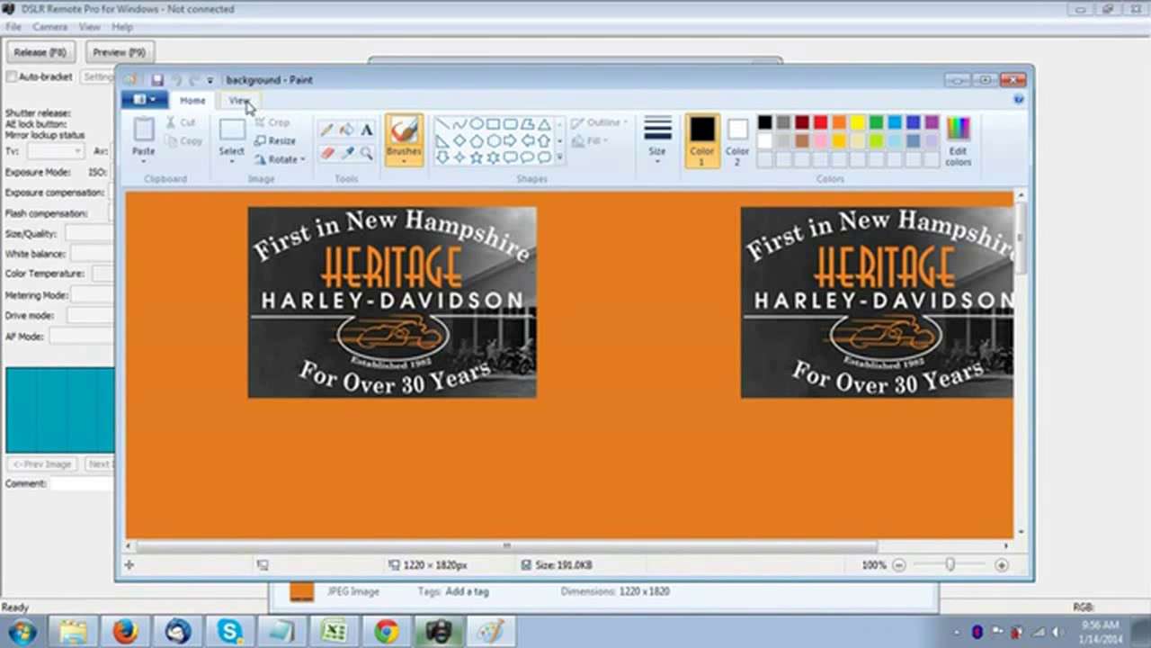
# Zoom out so the whole 1220 × 1820 strip is visible, then return to the Home tools.
pyautogui.click(179, 135)
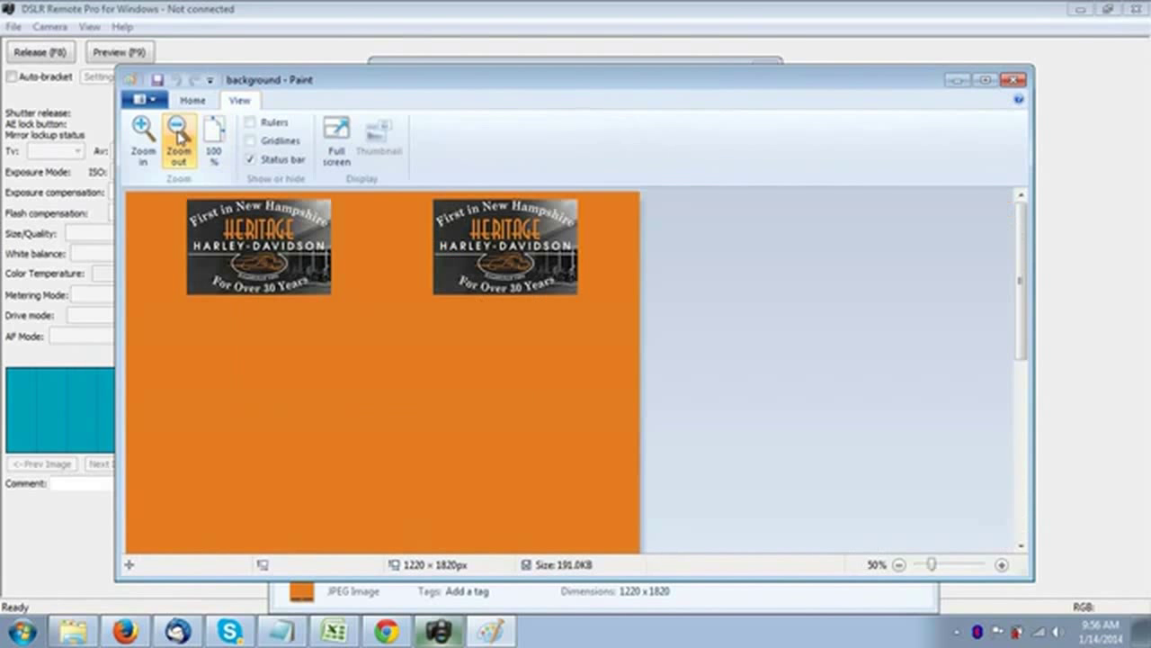
pyautogui.click(179, 144)
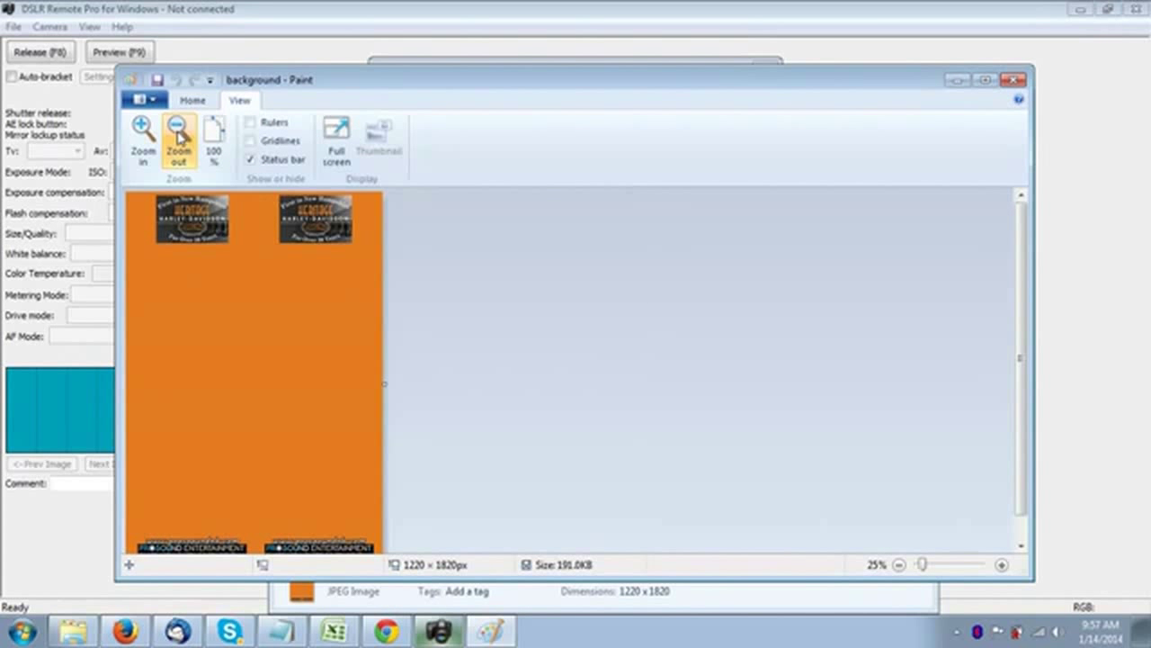
pyautogui.click(192, 101)
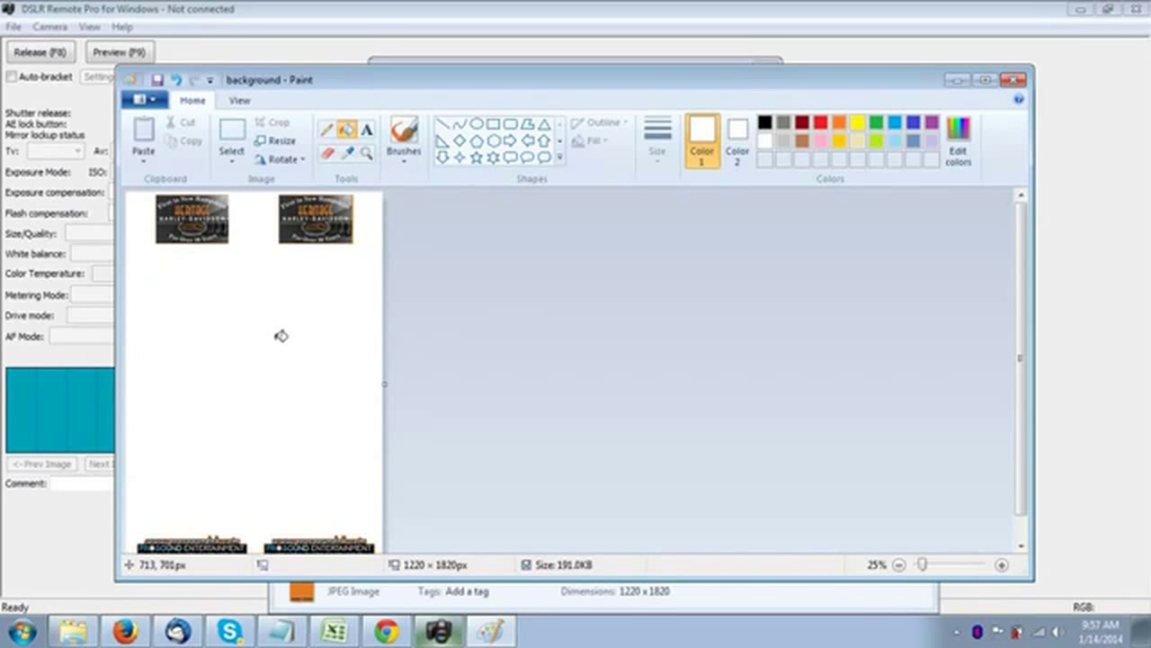
pyautogui.moveTo(286, 230)
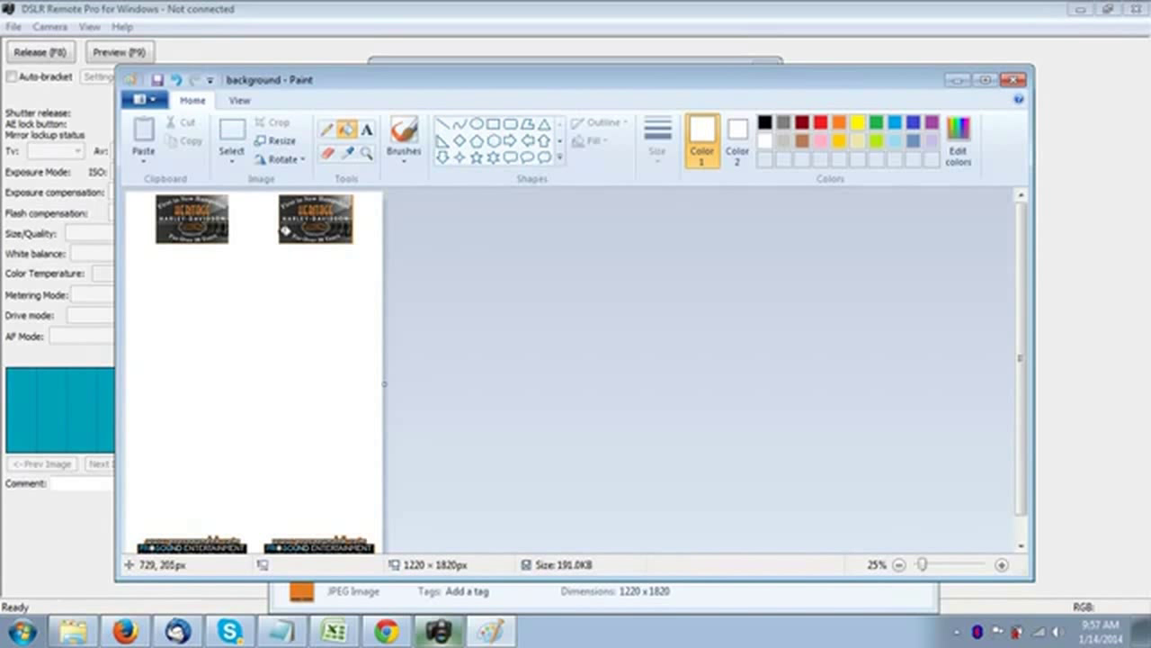
# Select and delete the top and bottom rows of logos, leaving the strip blank white.
pyautogui.click(230, 135)
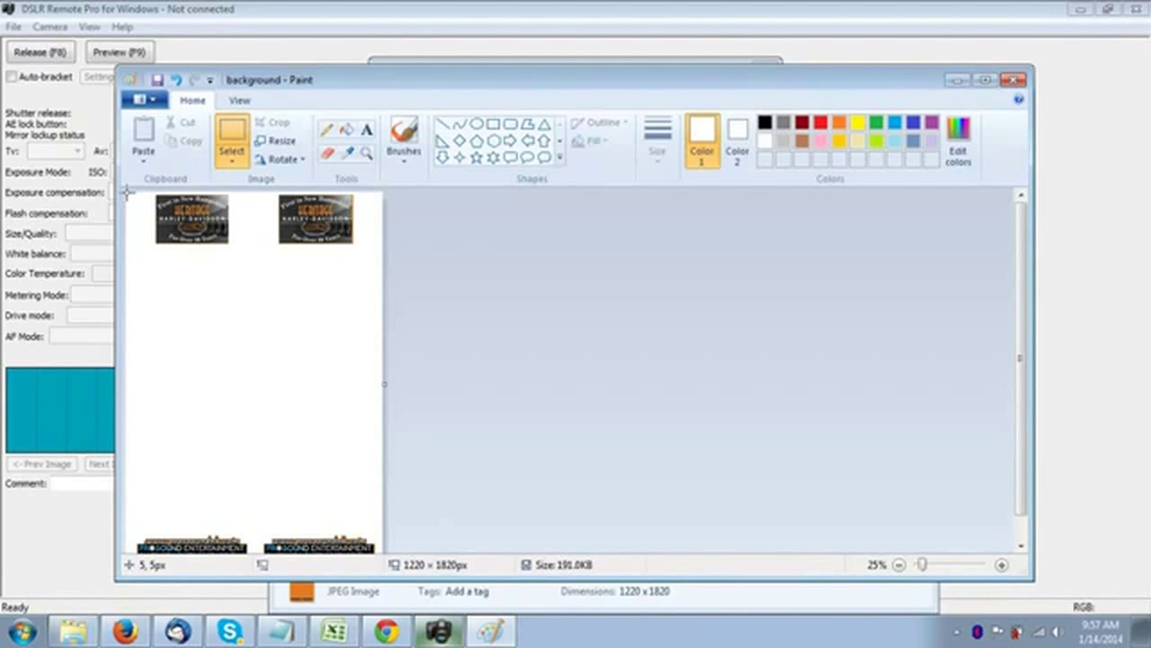
pyautogui.moveTo(126, 191); pyautogui.dragTo(370, 256)
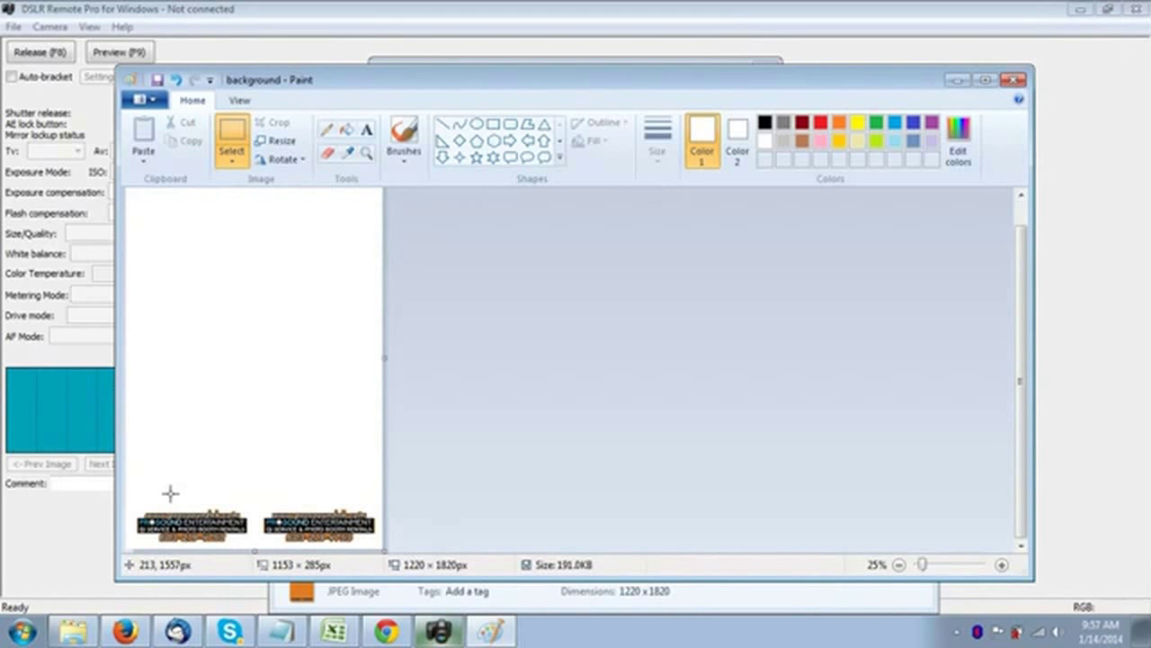
pyautogui.moveTo(169, 493); pyautogui.dragTo(374, 551)
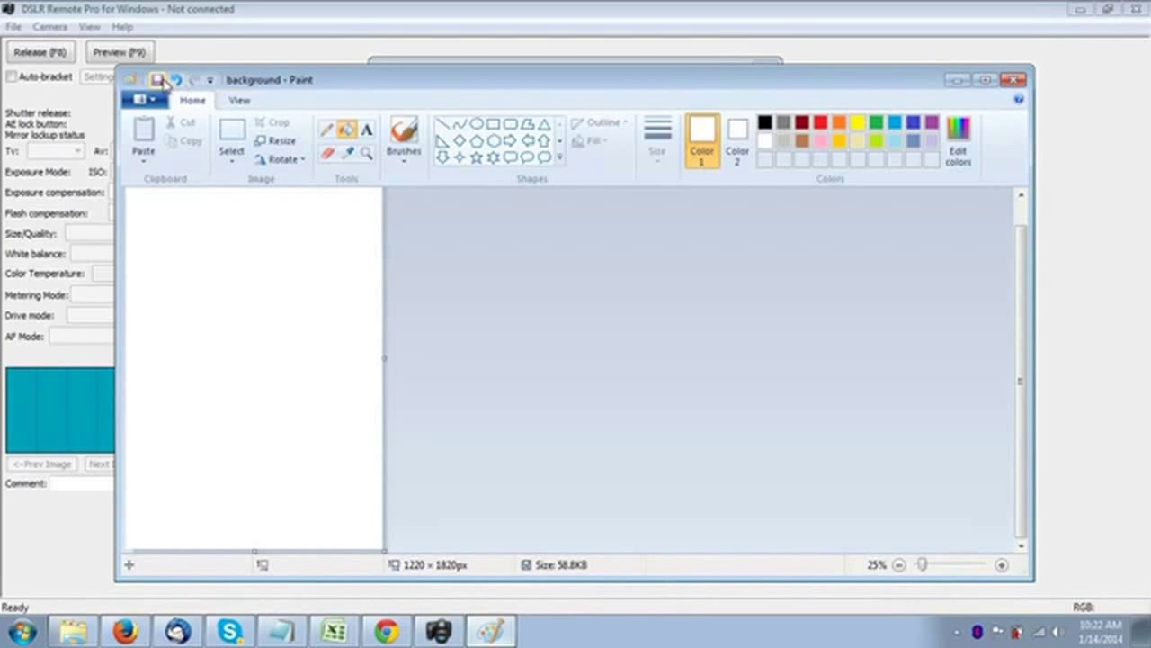
pyautogui.moveTo(158, 79)
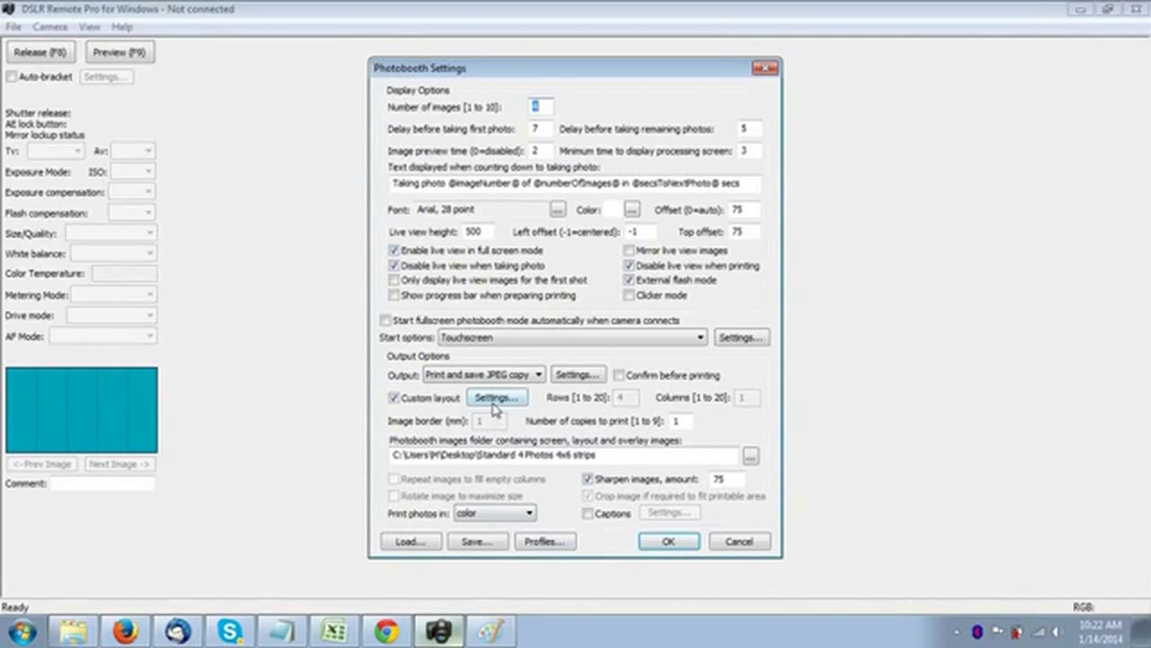
# Recheck the custom layout image positions, then place a text box at the top of the strip.
pyautogui.click(497, 398)
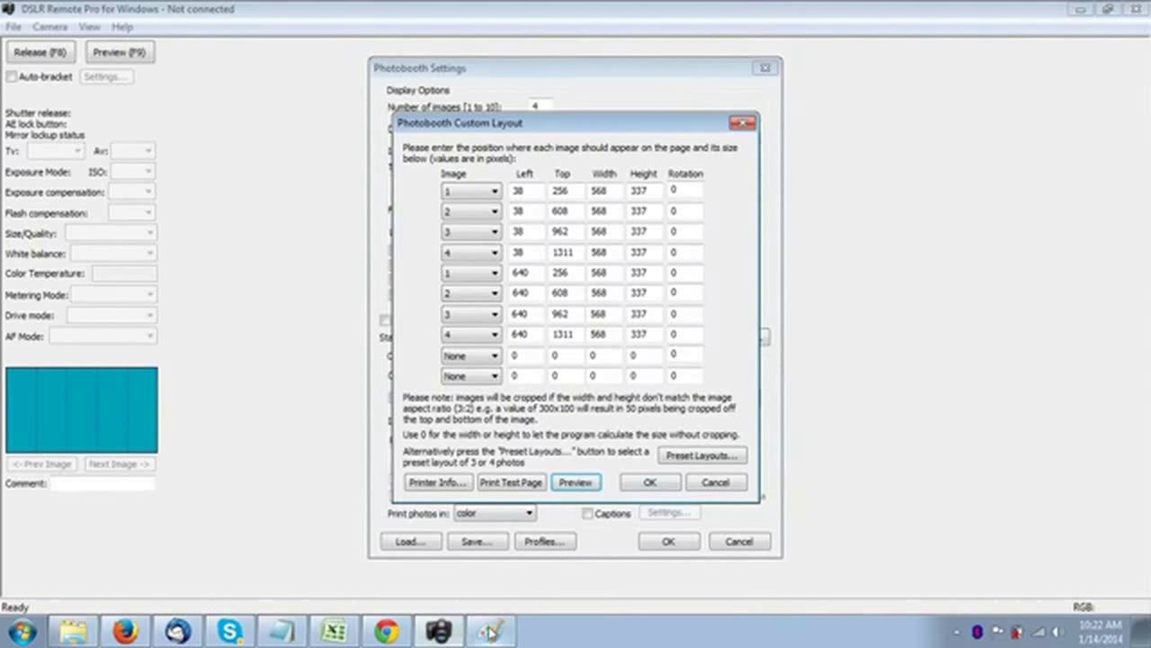
pyautogui.click(489, 629)
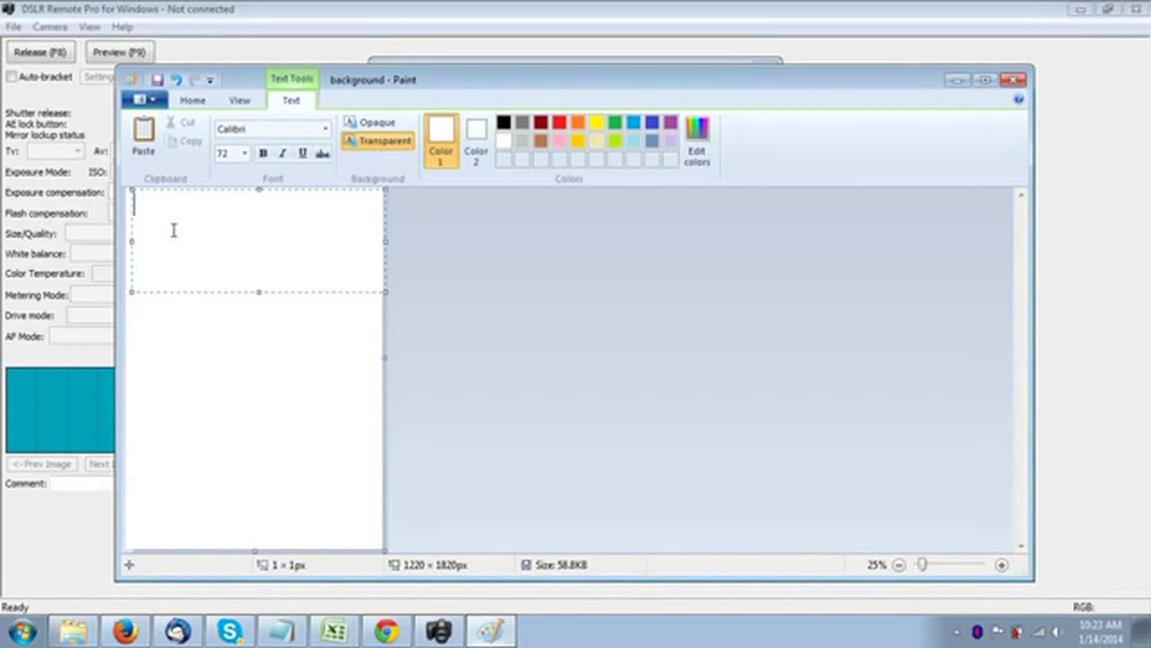
# Write HAPPY BIRTHDAY in black at the top-left of the strip, fixing a capitalisation slip.
pyautogui.click(441, 130)
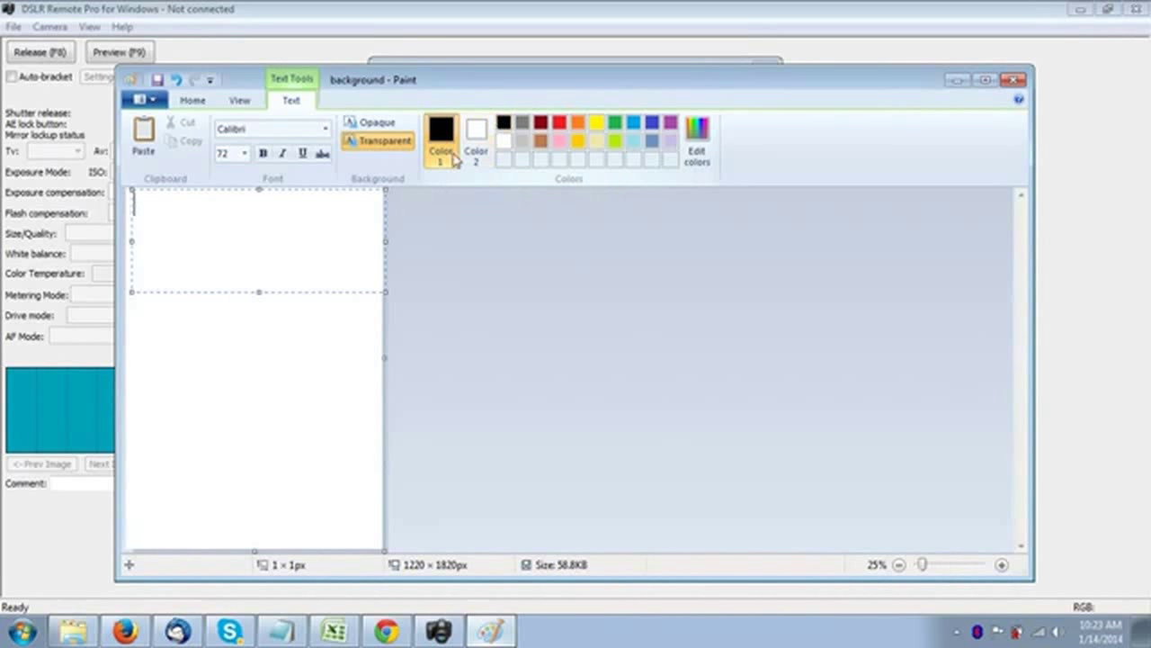
pyautogui.write('H')
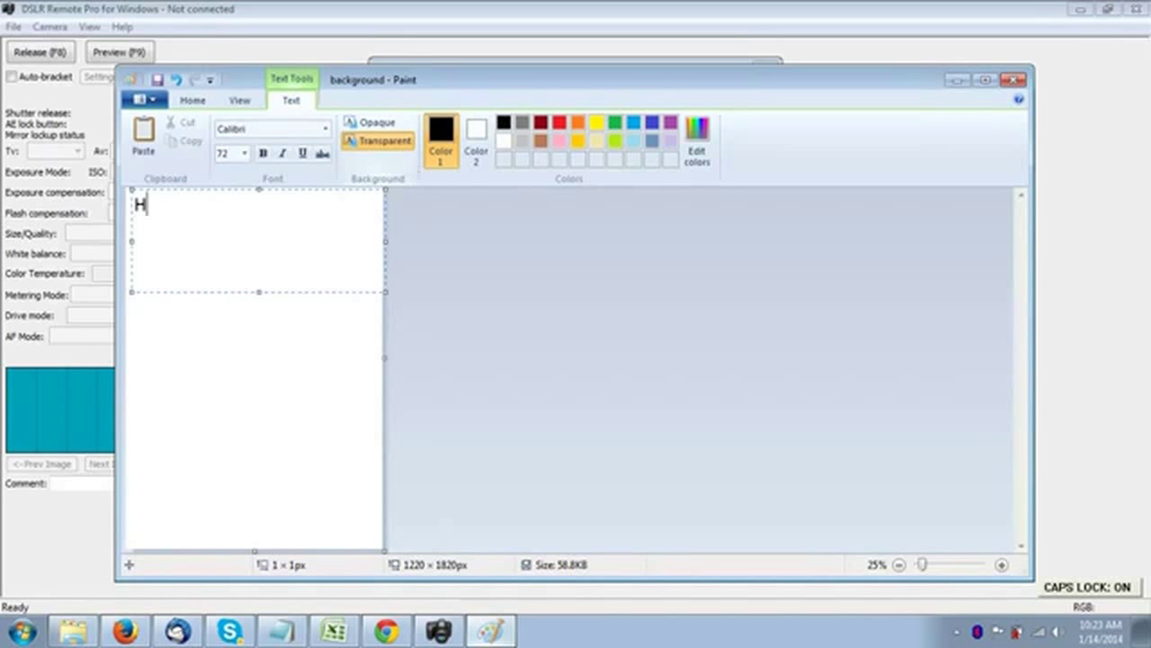
pyautogui.write('APP')
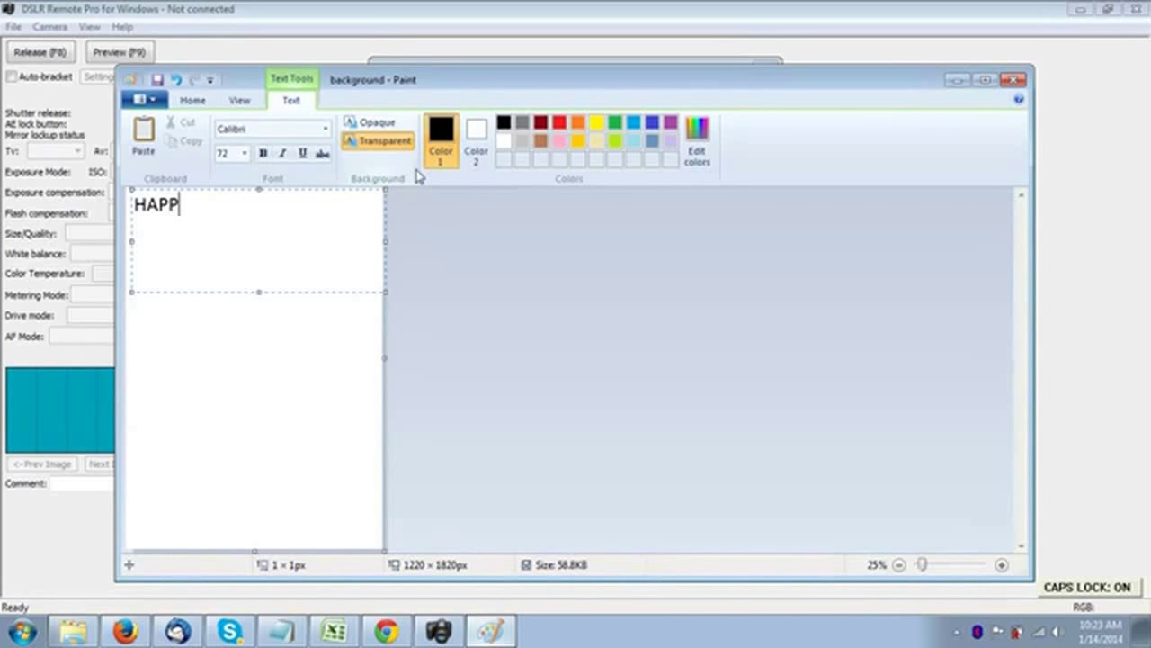
pyautogui.write('Y bIRTH')
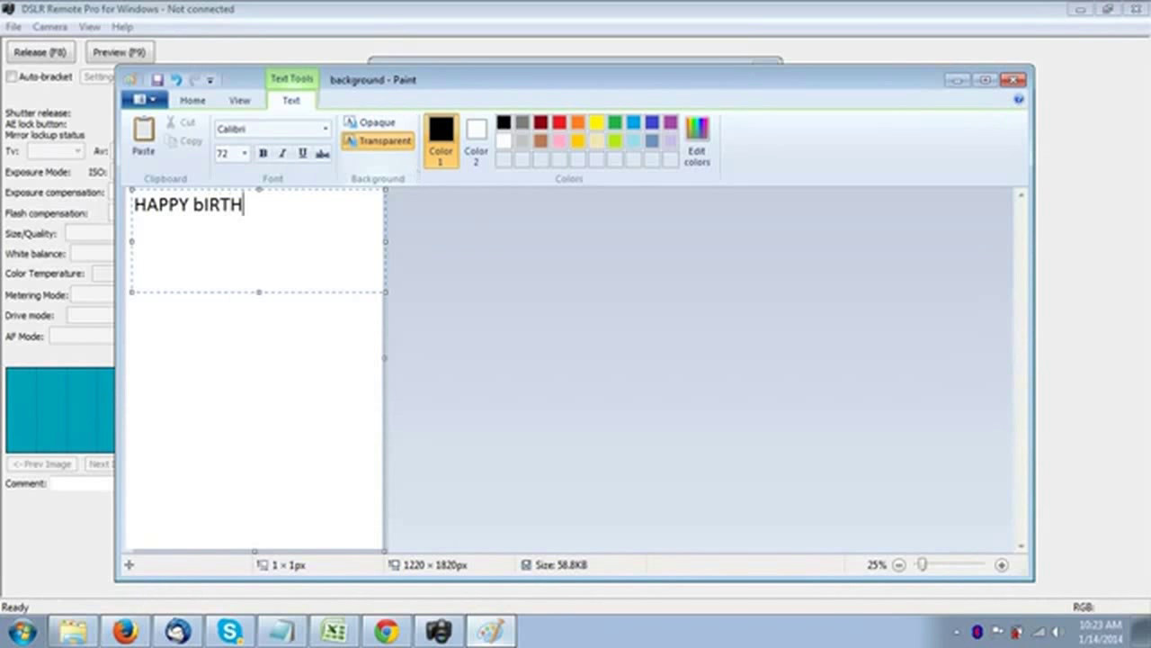
pyautogui.press('Backspace')
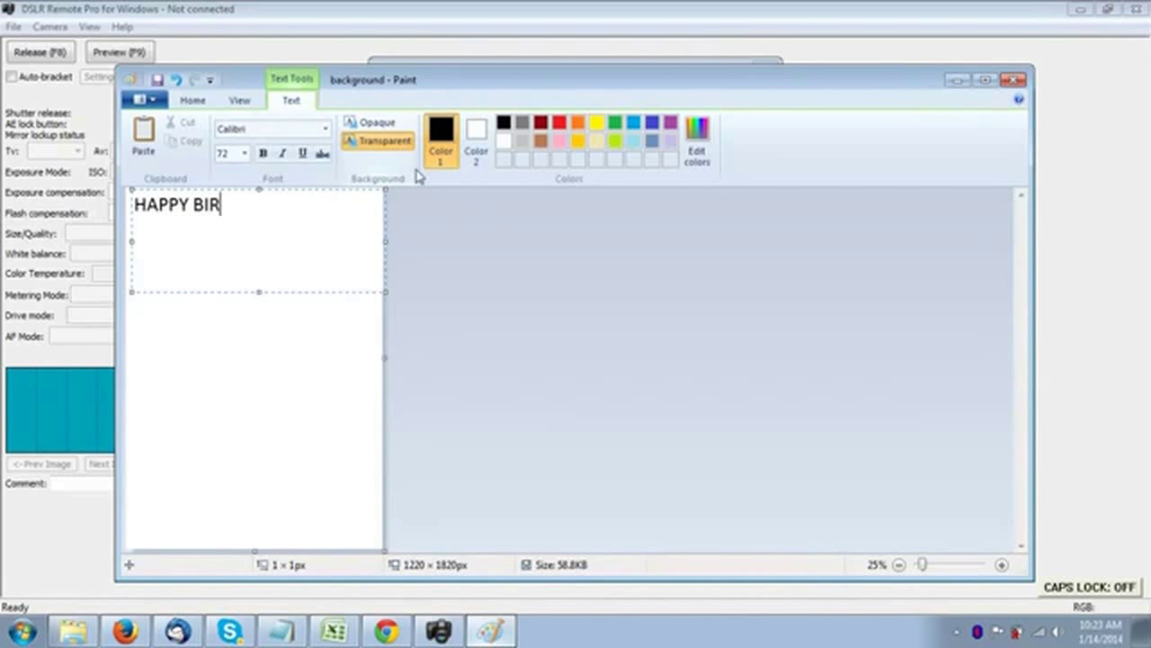
pyautogui.write('THDAY')
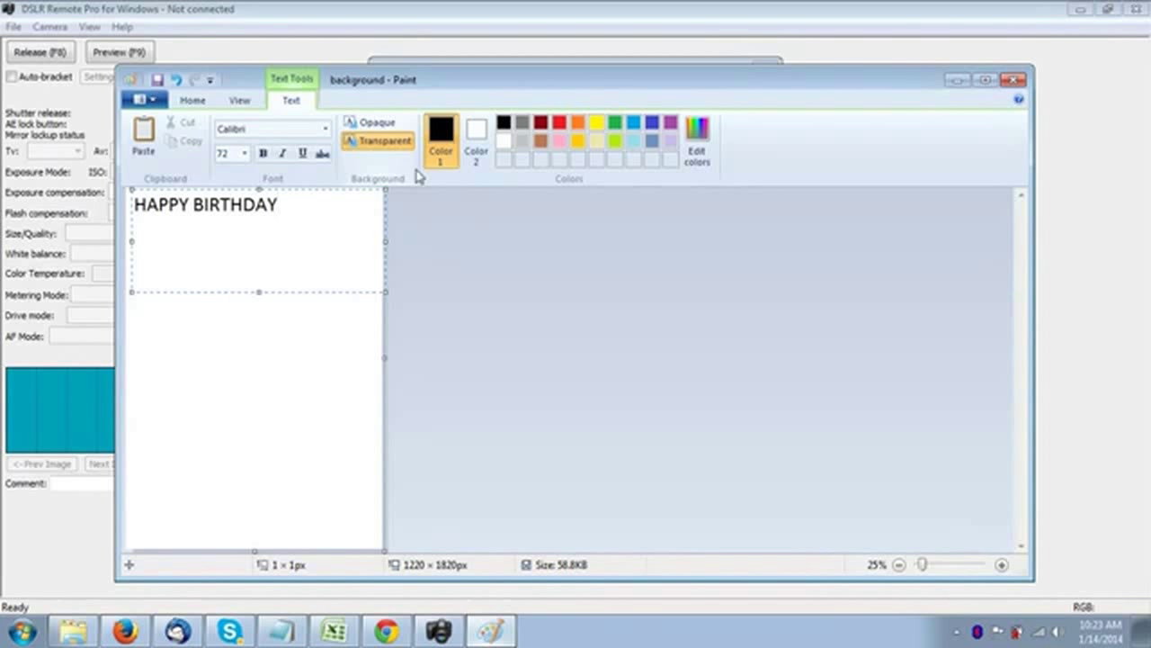
# Reduce the HAPPY BIRTHDAY heading to font size 50.
pyautogui.tripleClick(205, 205)
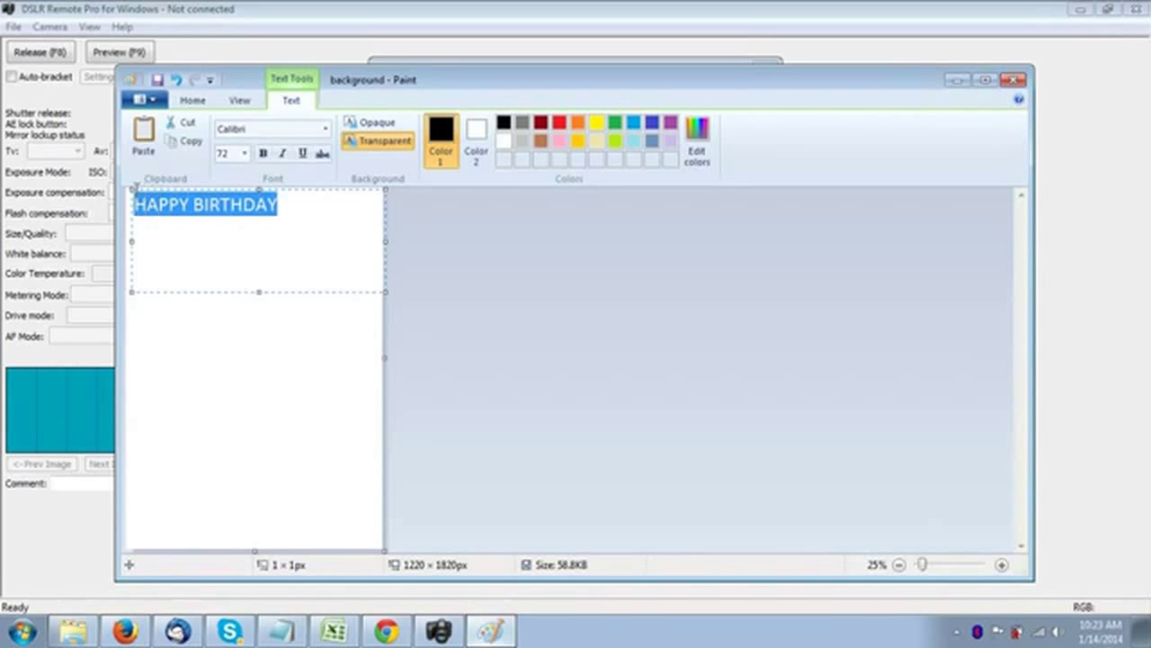
pyautogui.click(243, 153)
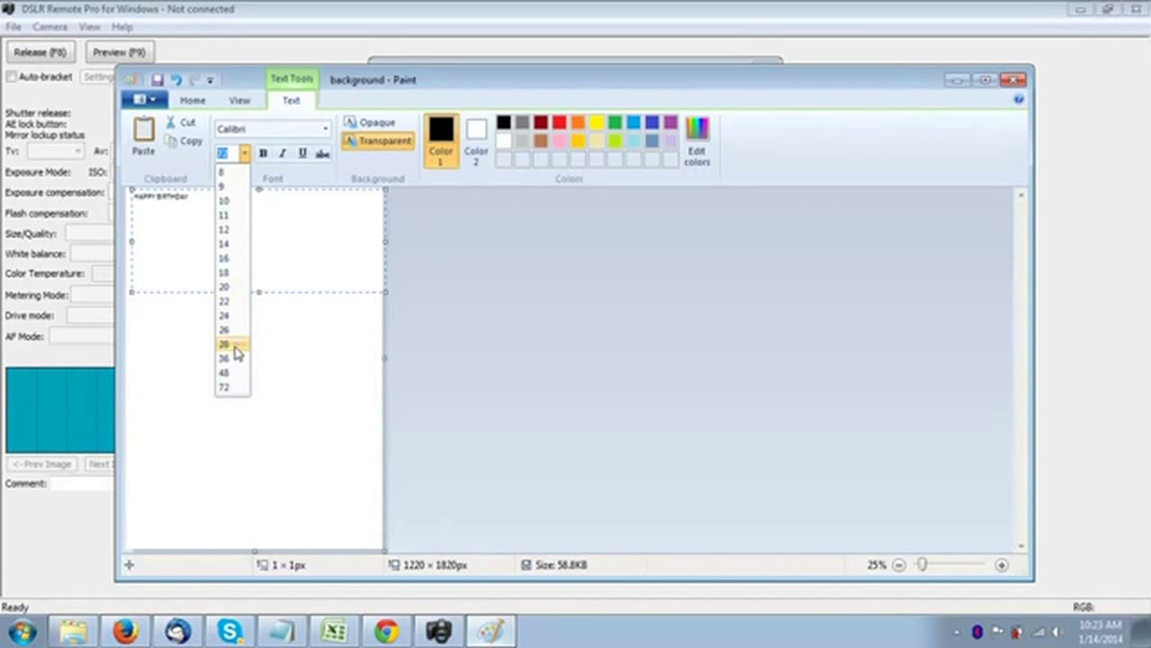
pyautogui.click(224, 344)
pyautogui.write('50')
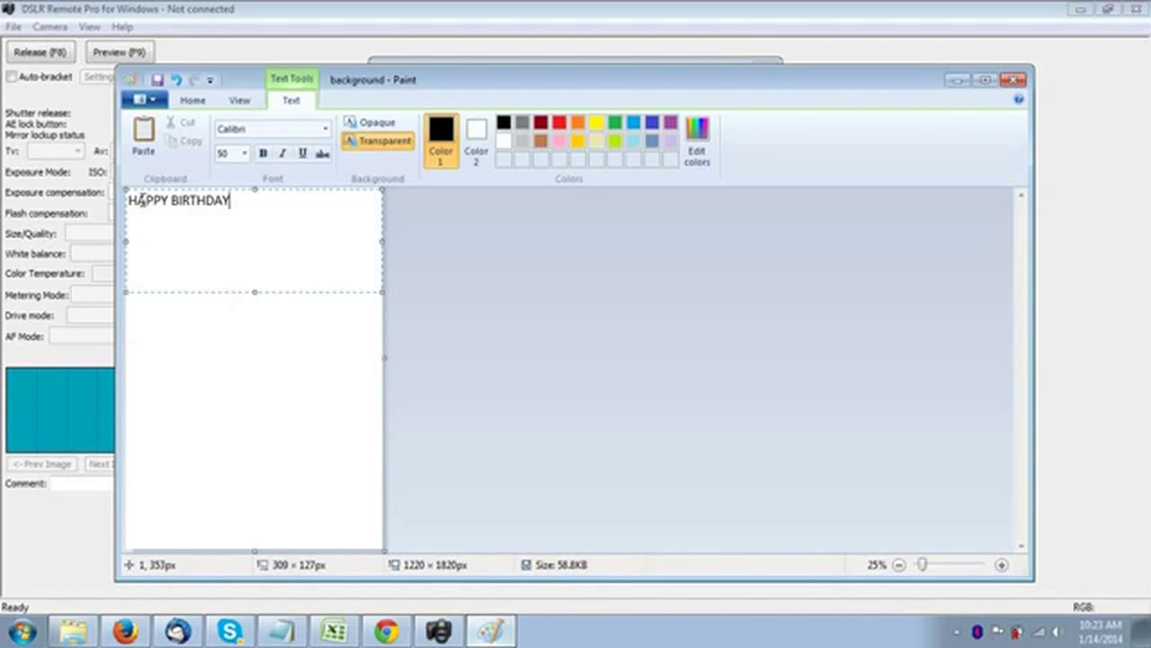
pyautogui.moveTo(176, 226)
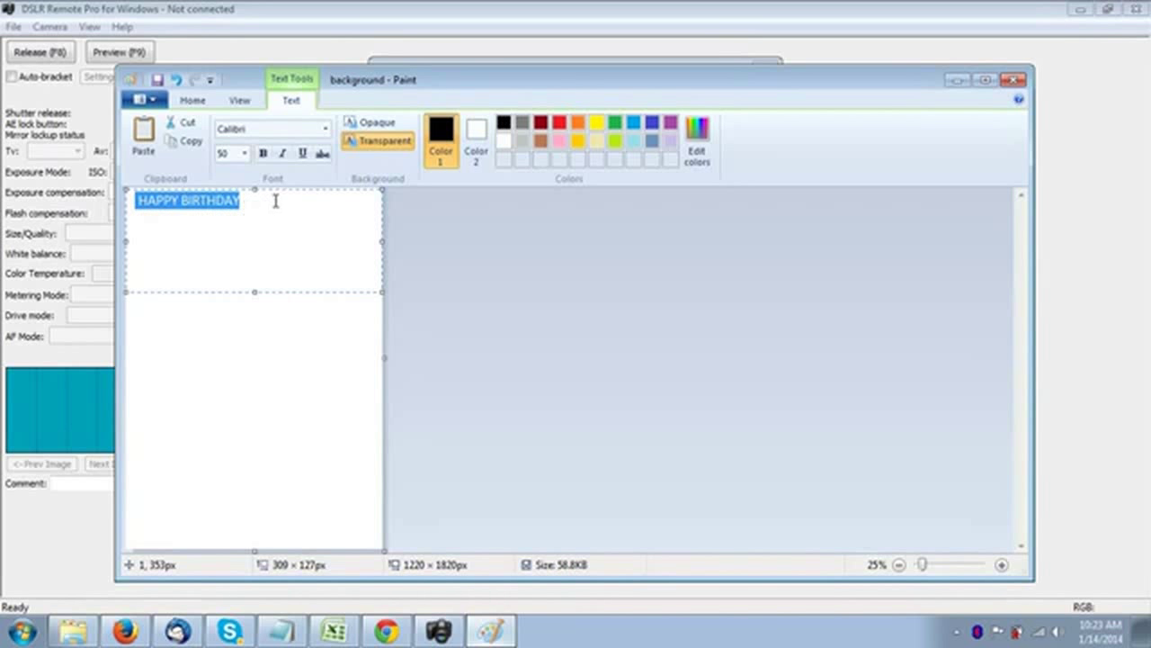
# Add a second HAPPY BIRTHDAY heading and start a name beneath it.
pyautogui.click(256, 200)
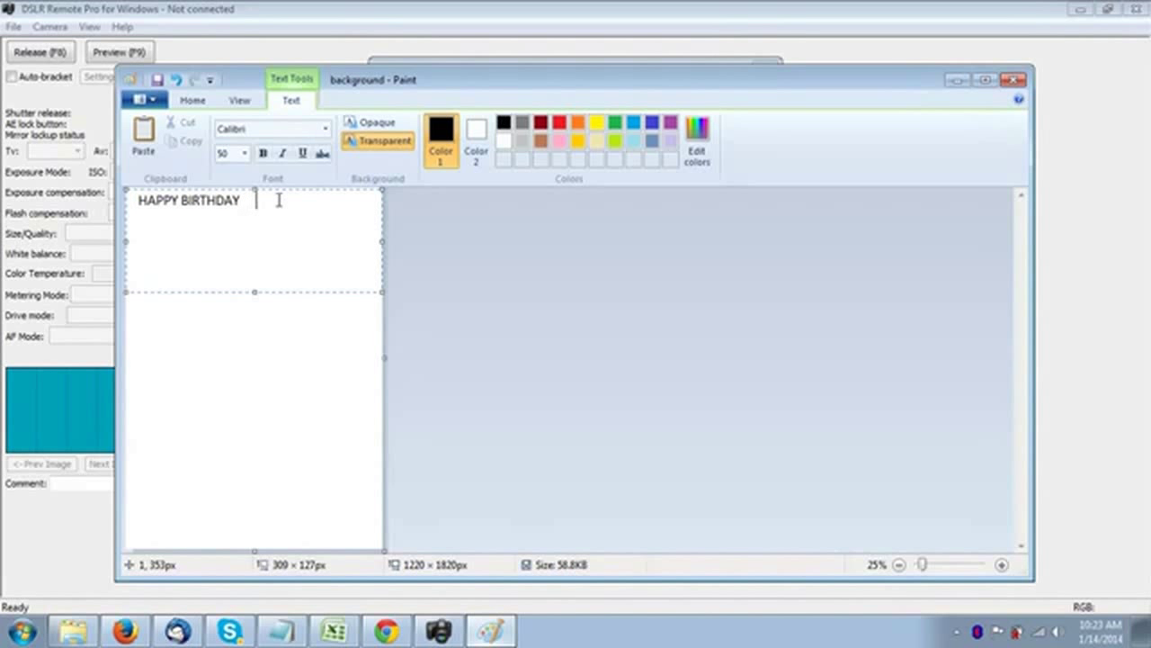
pyautogui.write('HAPPY BIRTHDAY')
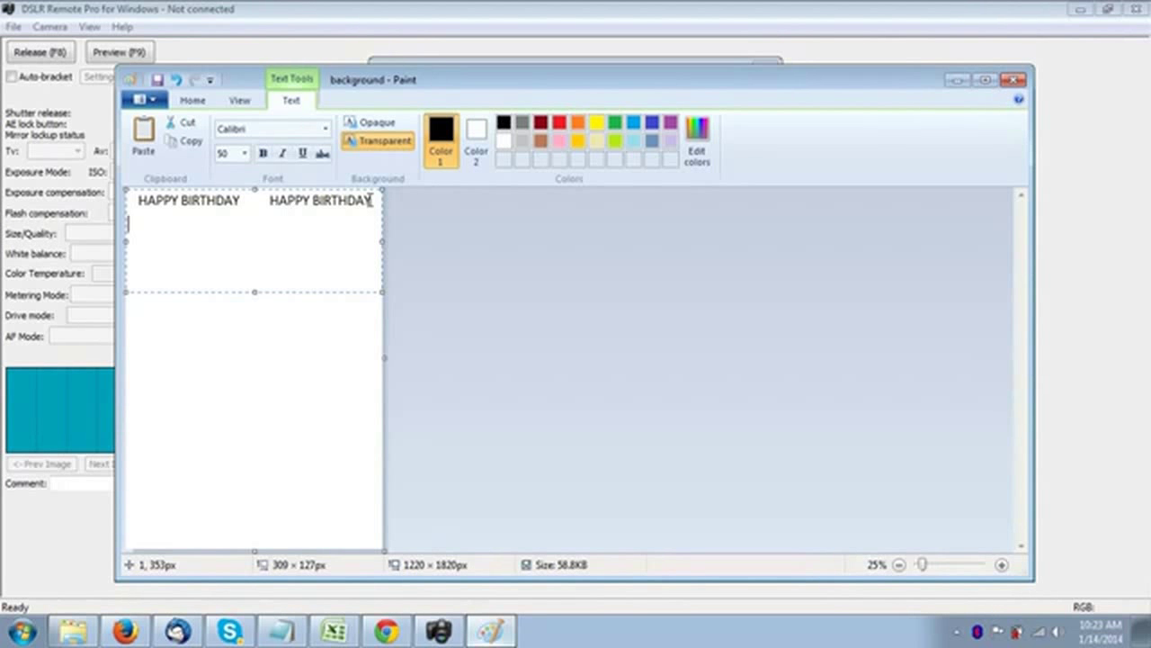
pyautogui.write('Tris')
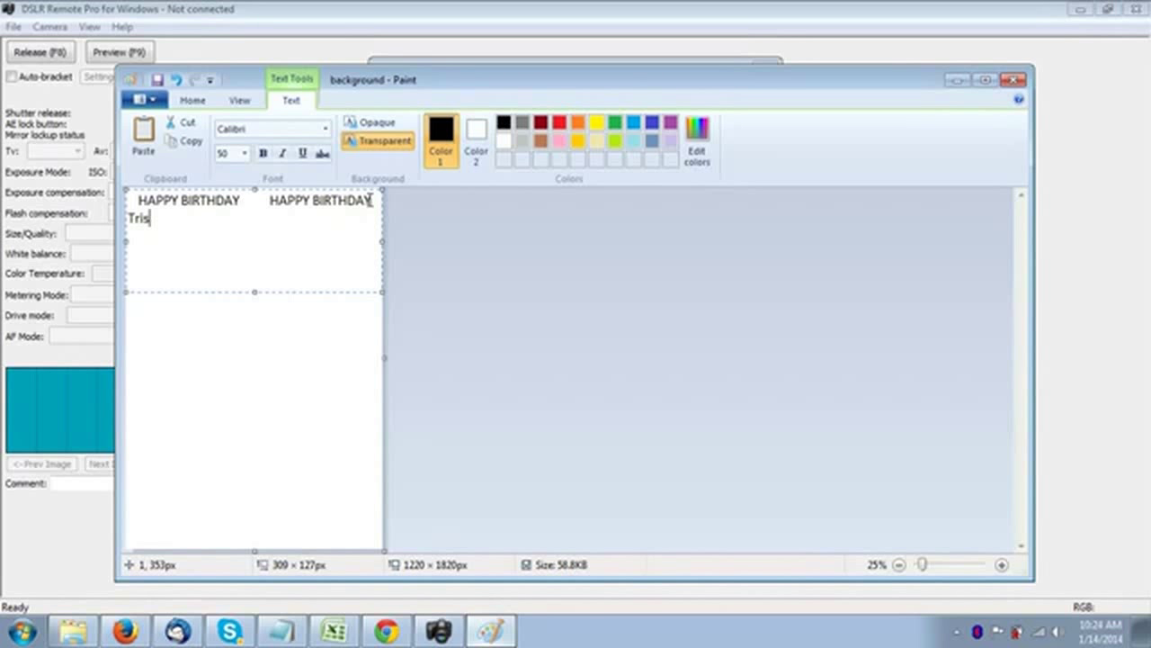
pyautogui.write('tan')
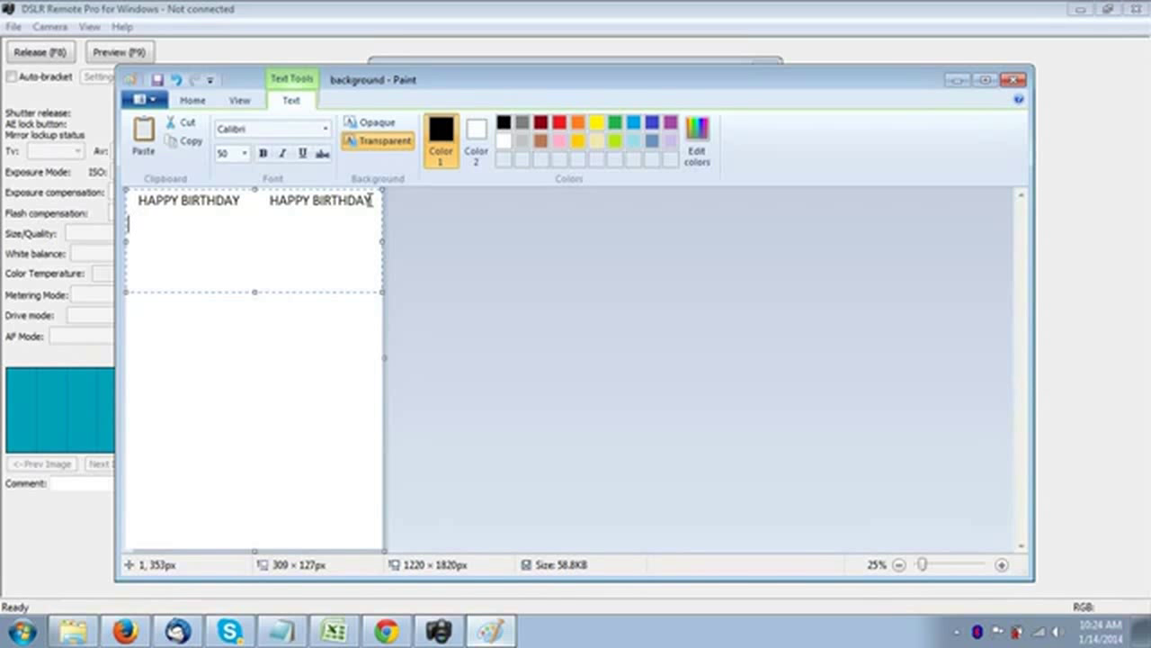
# Put the name Ashely centred beneath both HAPPY BIRTHDAY headings.
pyautogui.write('Ash')
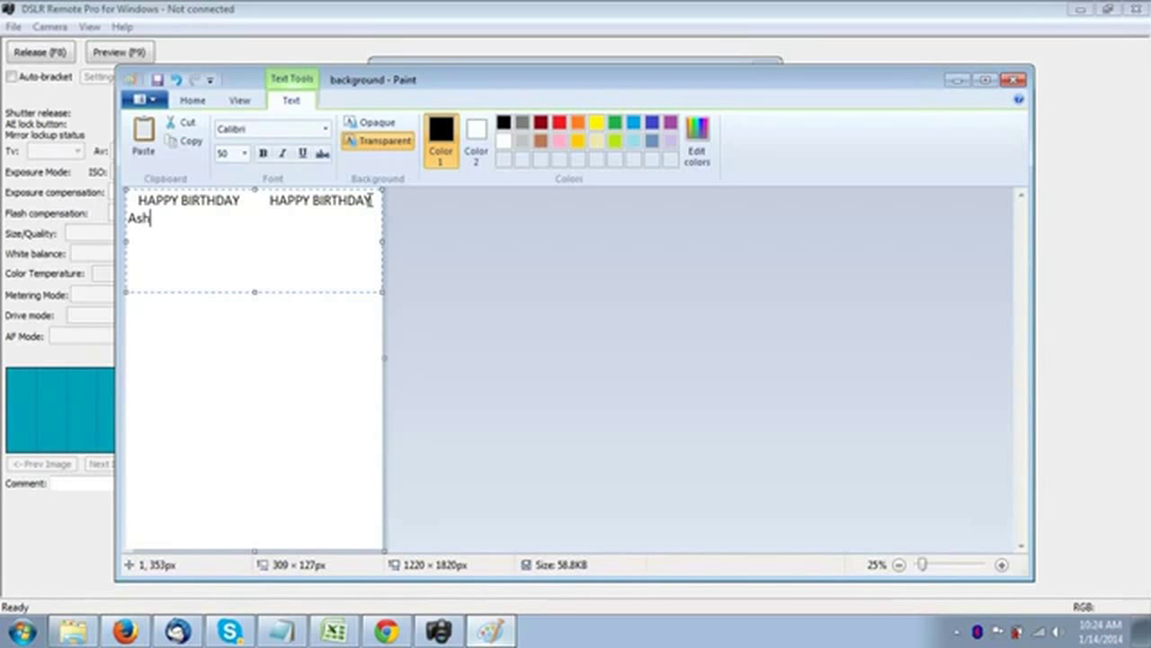
pyautogui.write('ely')
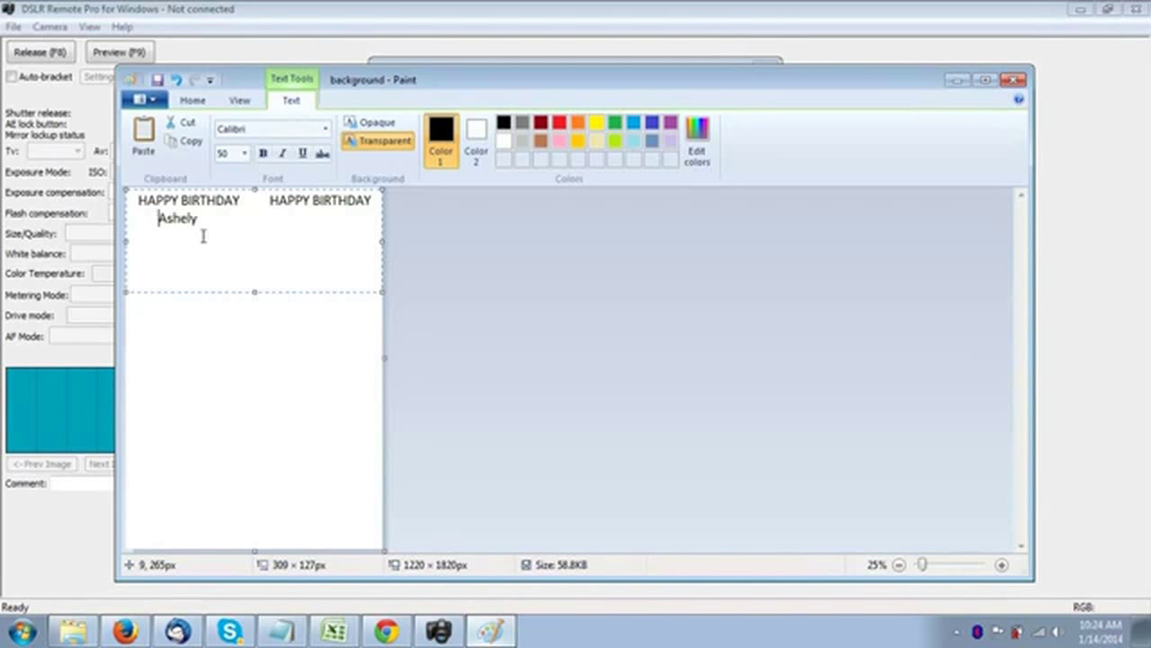
pyautogui.doubleClick(176, 217)
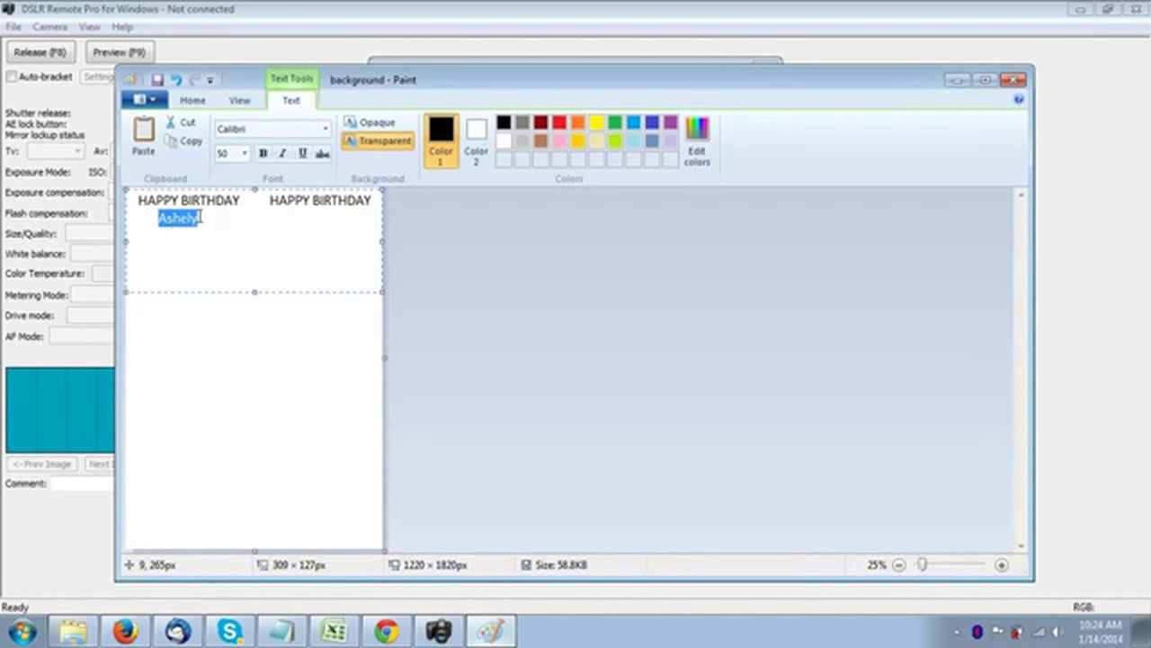
pyautogui.write('Ashely')
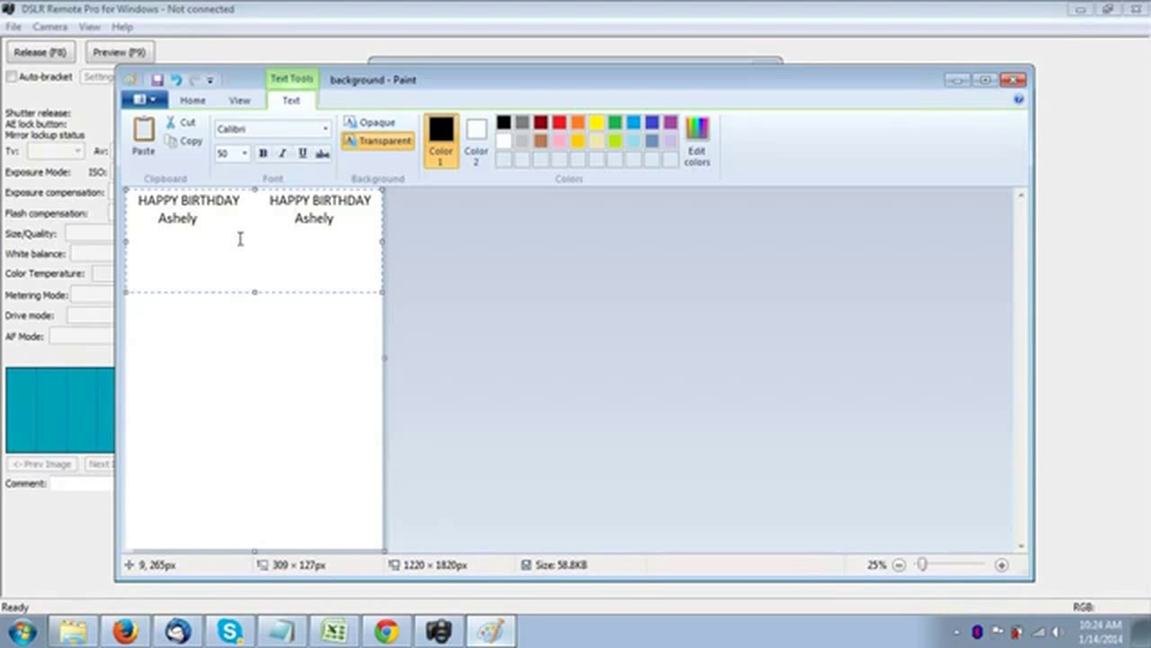
pyautogui.moveTo(236, 190)
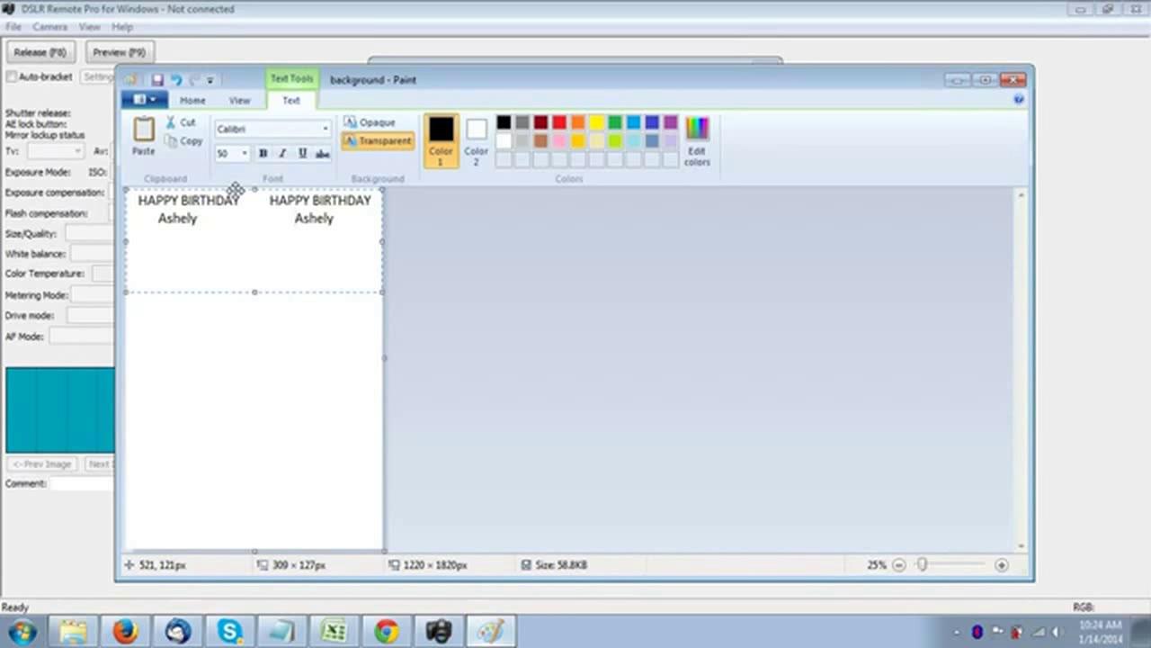
# Preview the print layout showing the strip's two columns of four image slots.
pyautogui.click(293, 218)
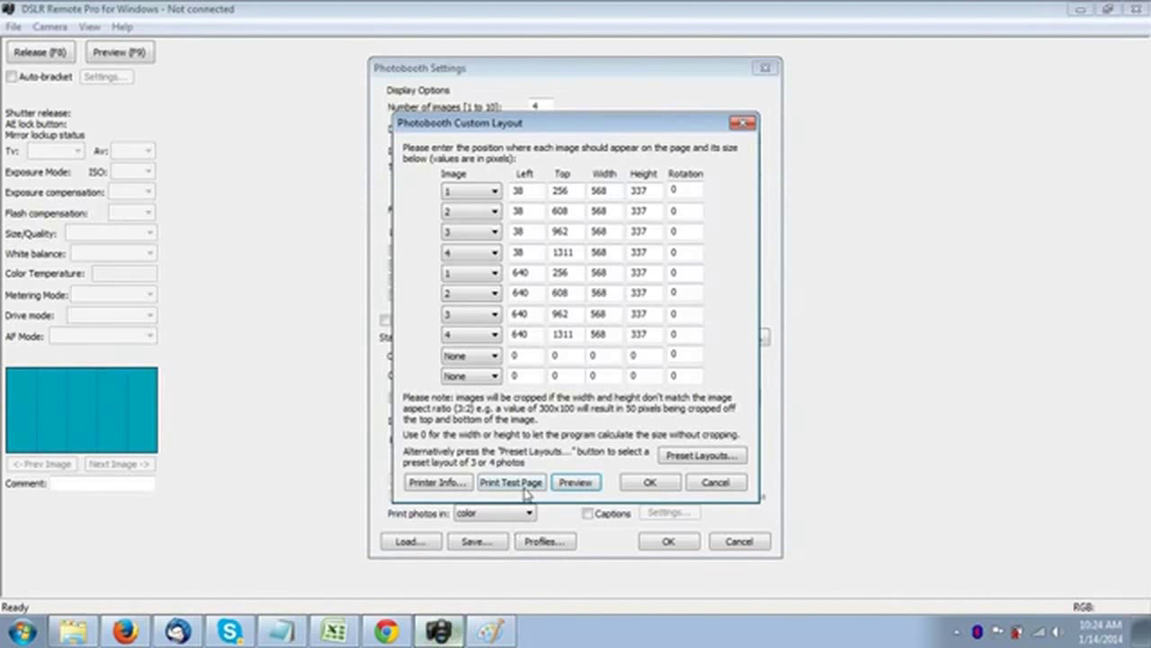
pyautogui.click(576, 482)
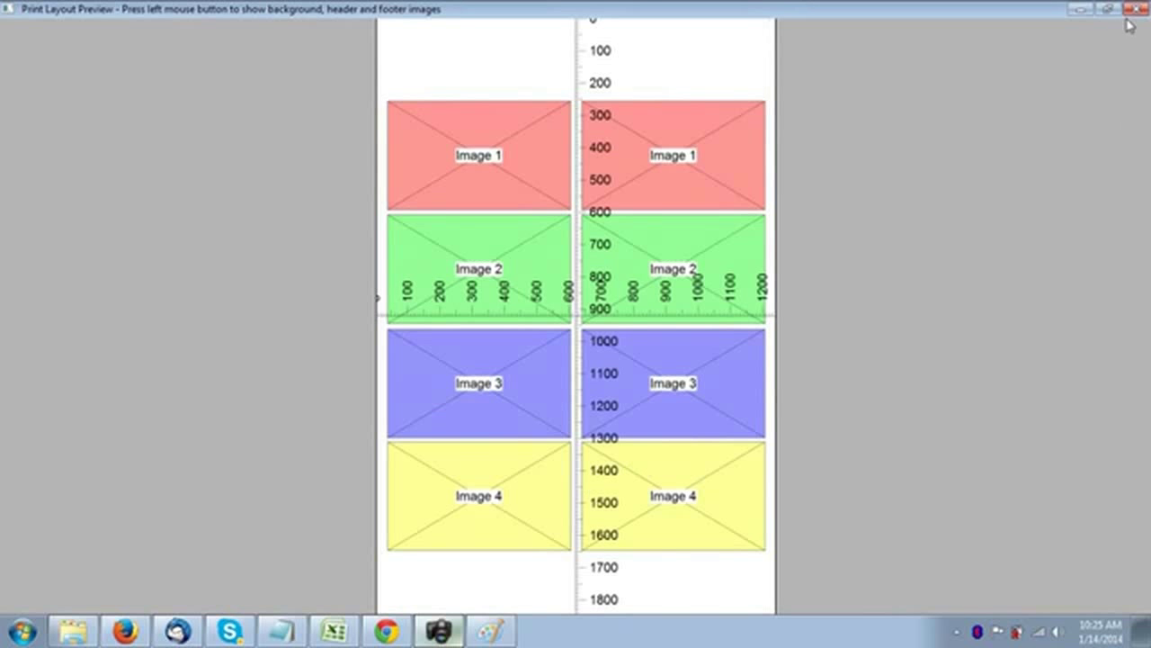
pyautogui.moveTo(1140, 9)
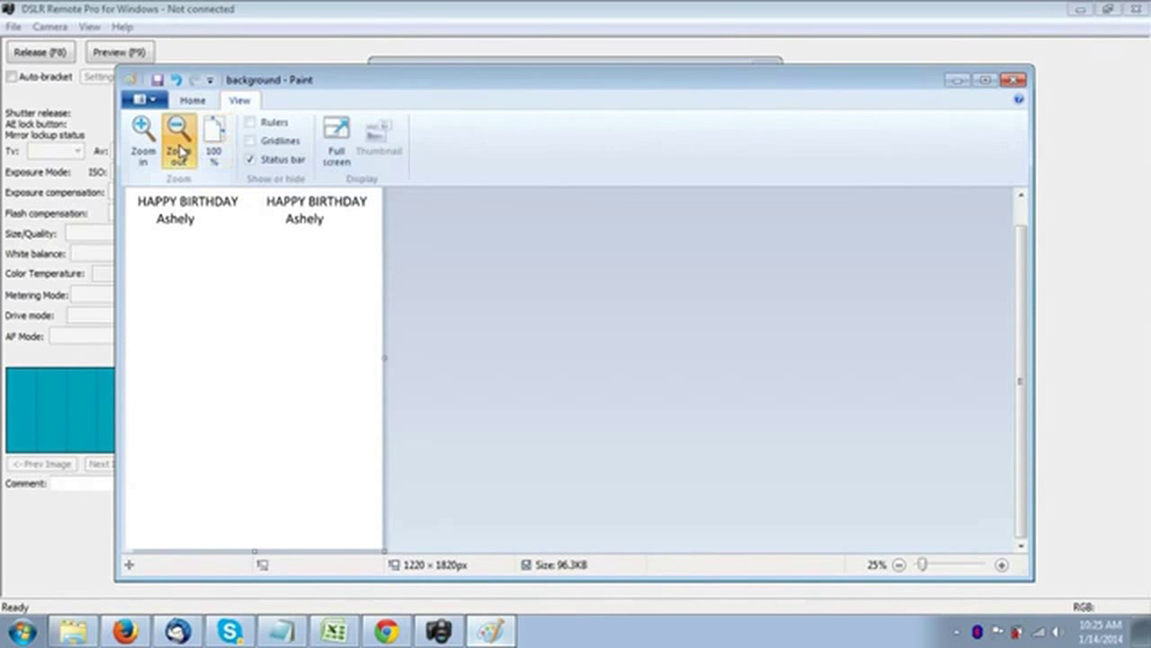
# Check the whole strip, then drag the HAPPY BIRTHDAY and Ashely greeting block nearer the top.
pyautogui.click(180, 144)
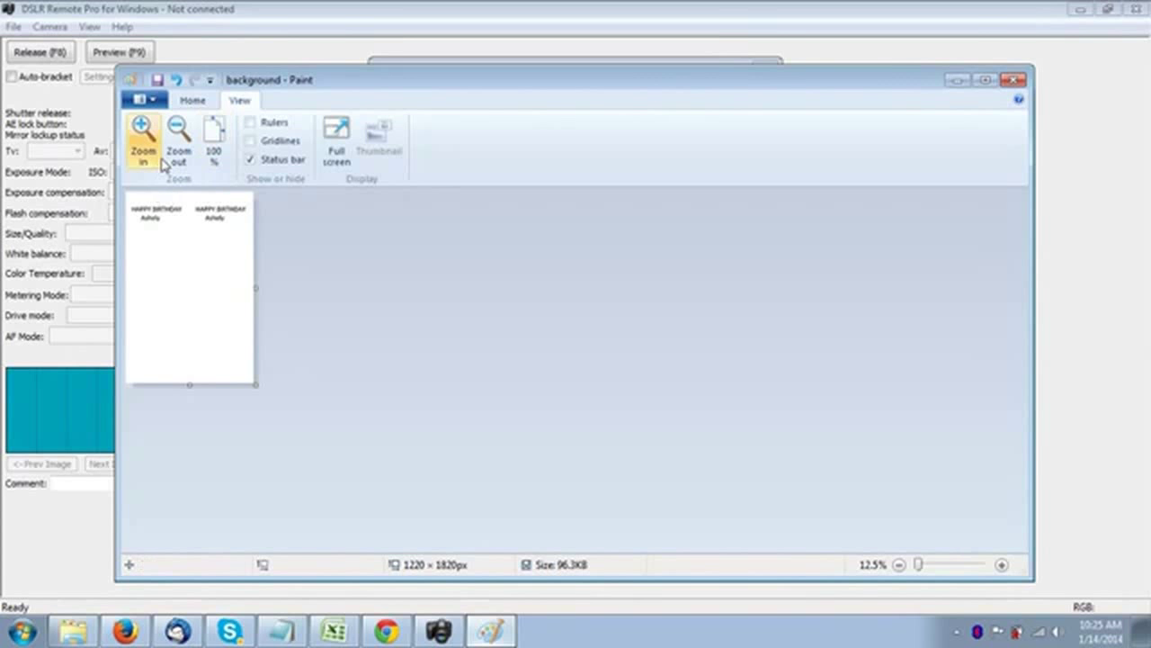
pyautogui.click(142, 141)
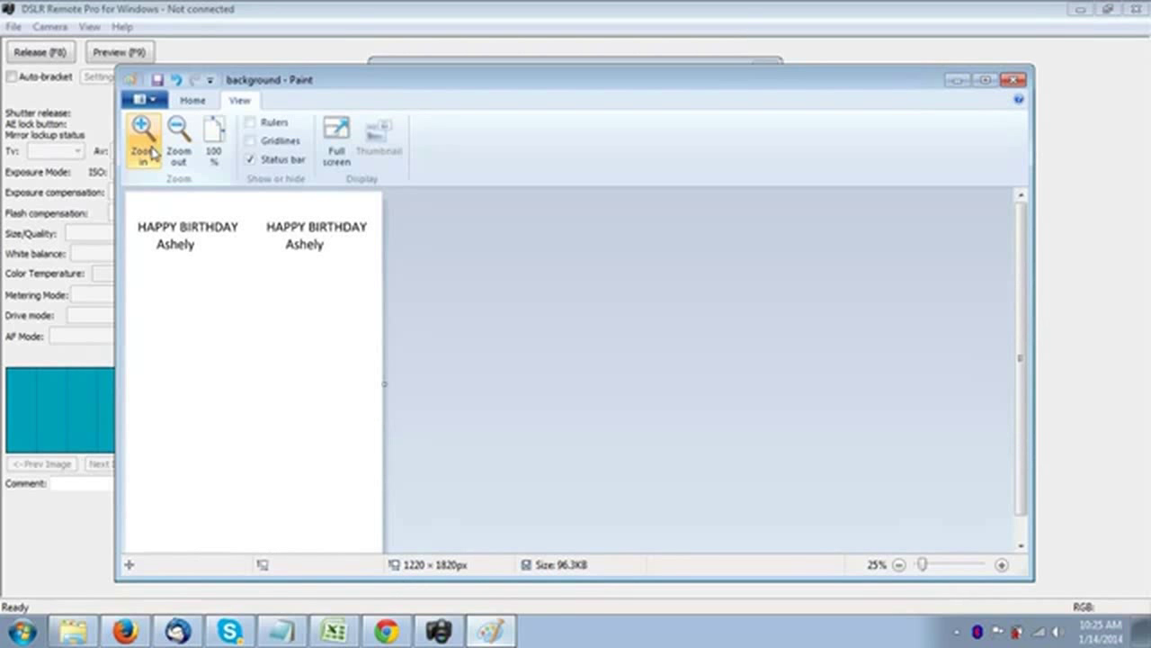
pyautogui.click(193, 101)
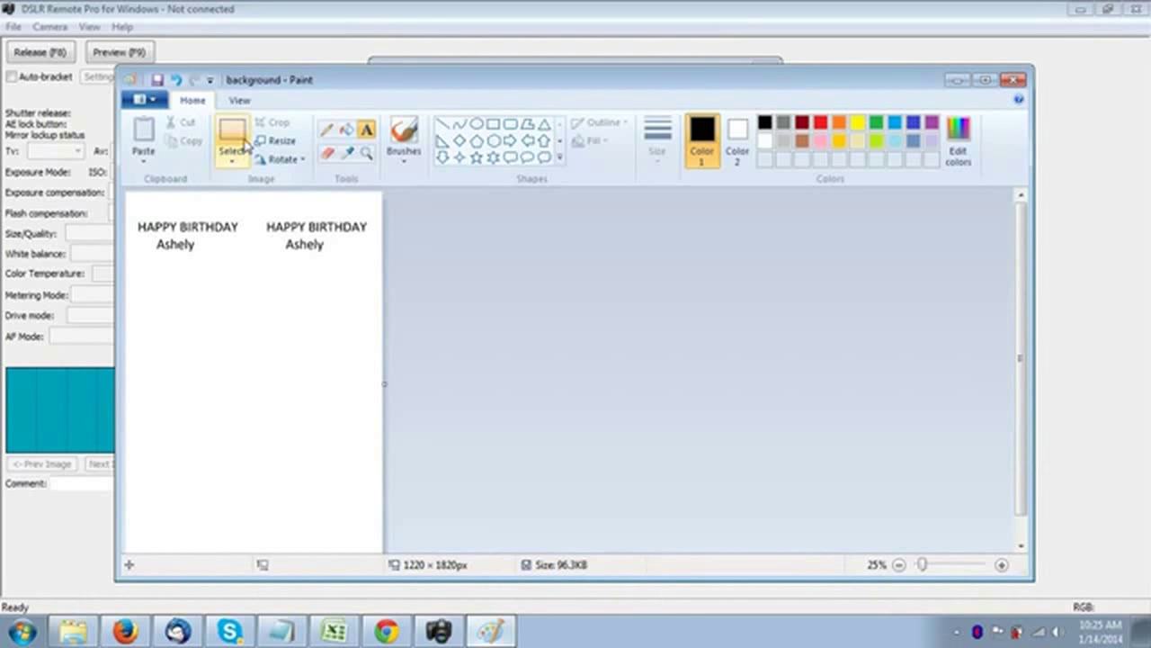
pyautogui.click(230, 135)
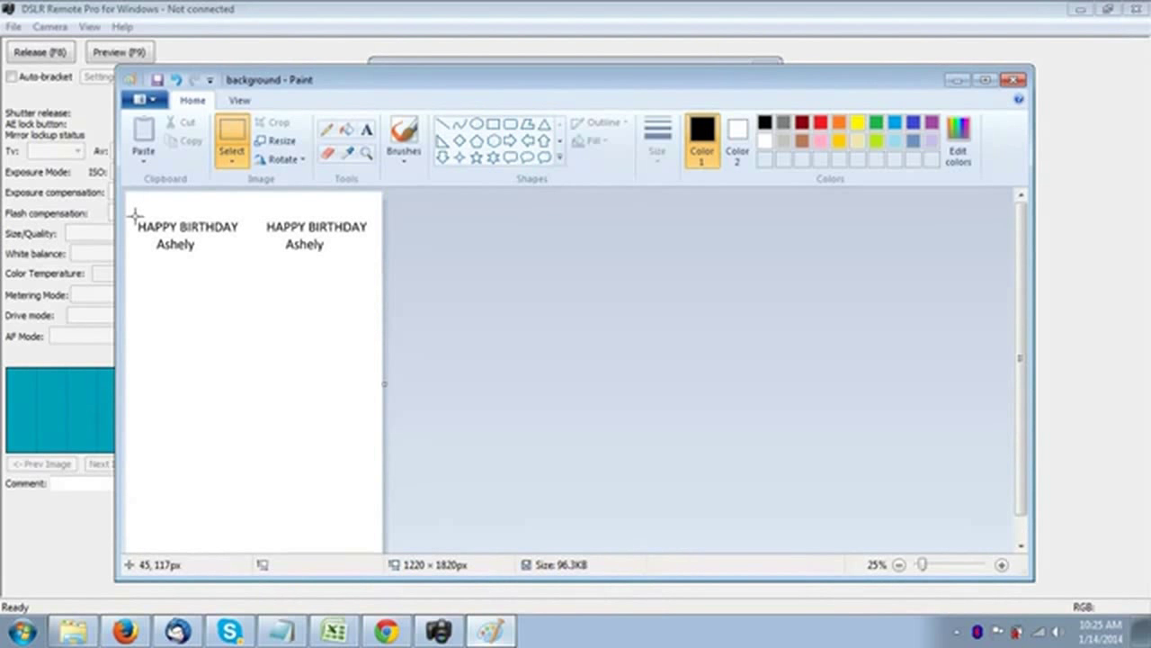
pyautogui.moveTo(134, 216); pyautogui.dragTo(370, 260)
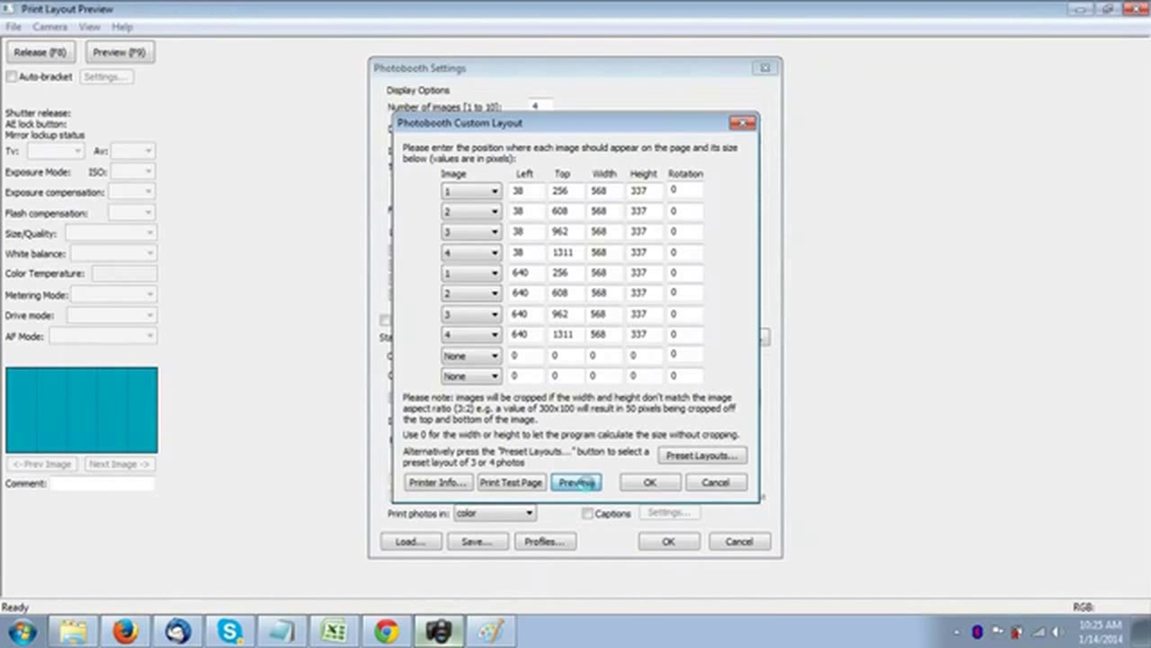
# Preview the custom strip print layout once more.
pyautogui.click(576, 482)
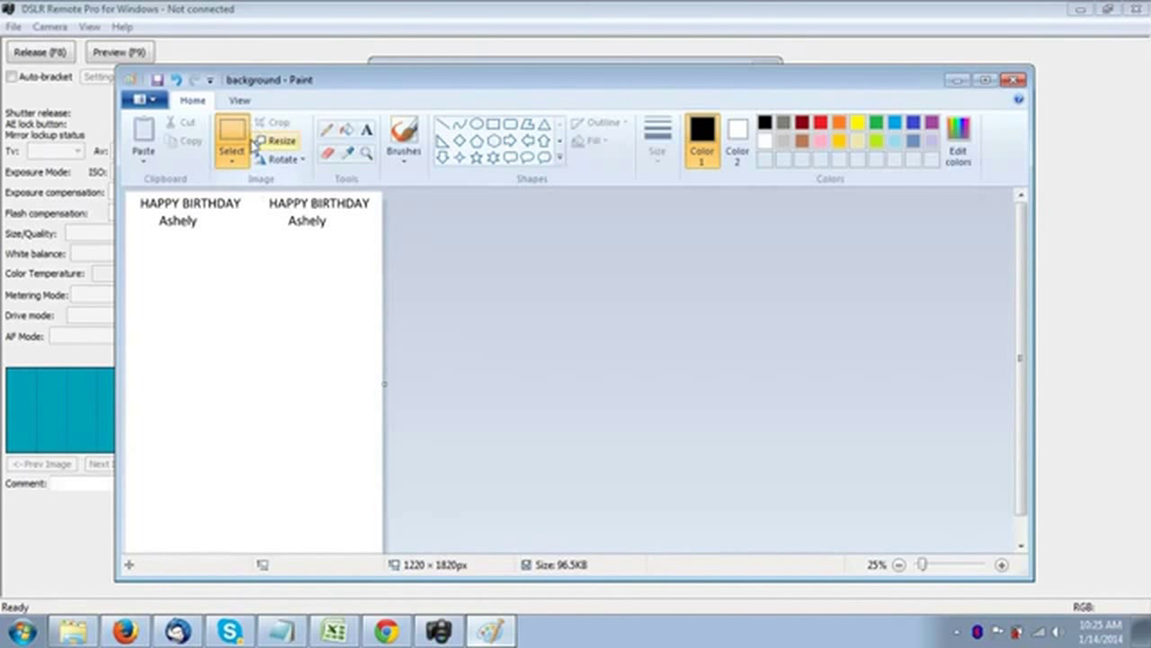
# Zoom out to the whole strip and add a text box reading 2014 near its bottom.
pyautogui.click(238, 101)
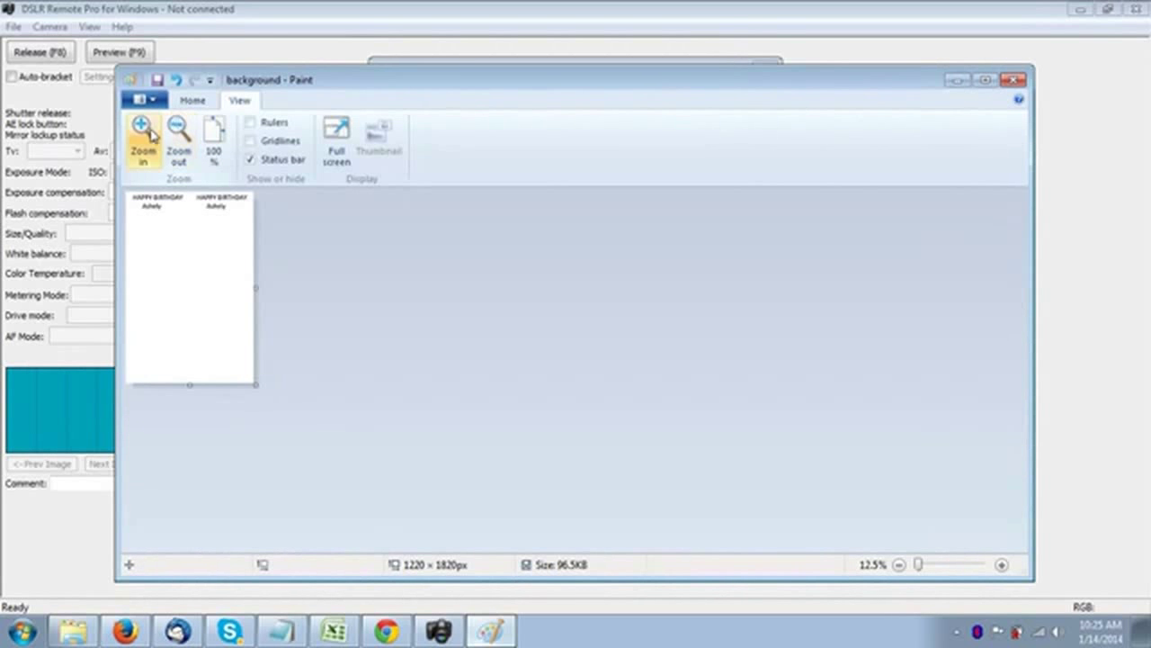
pyautogui.click(143, 144)
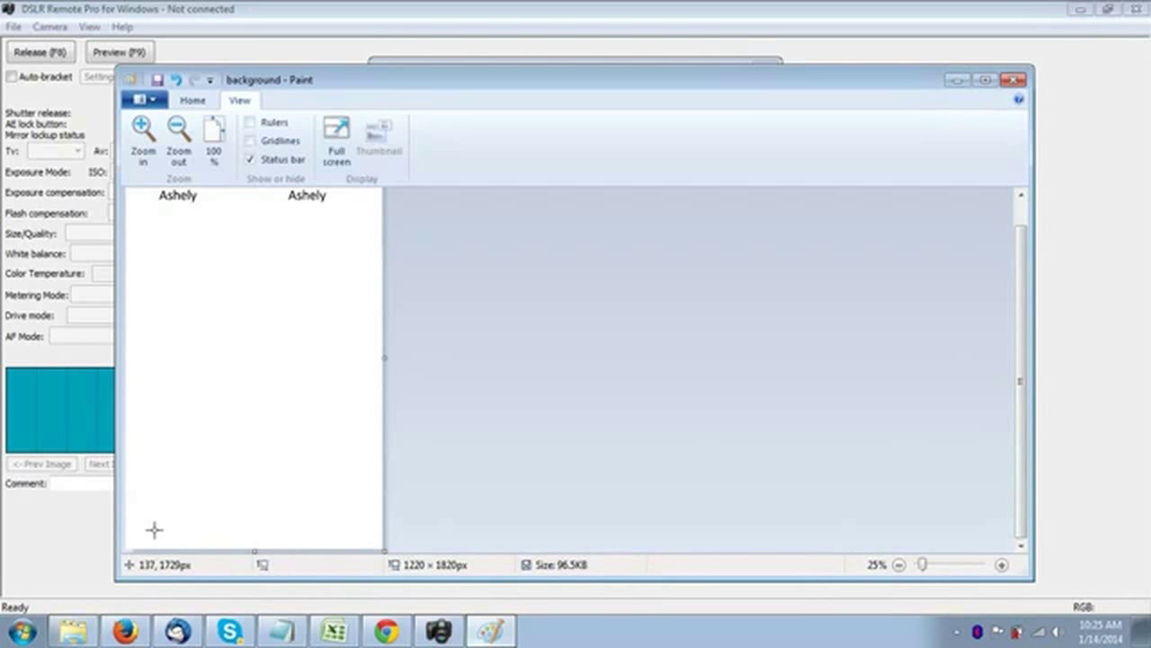
pyautogui.moveTo(175, 245)
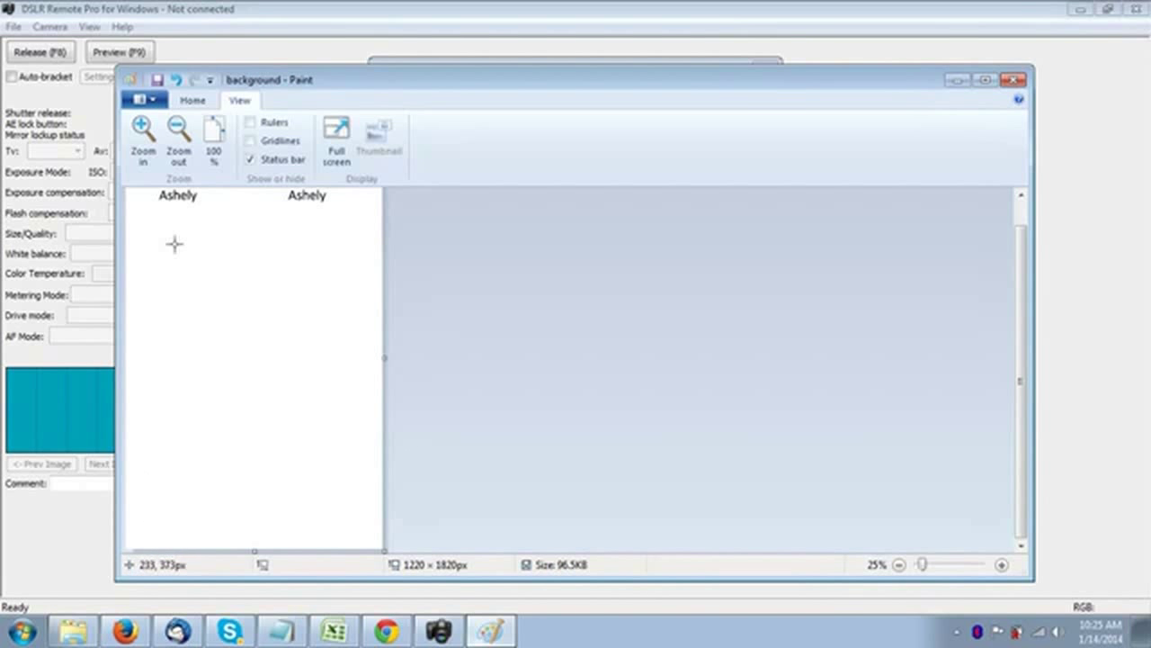
pyautogui.click(192, 101)
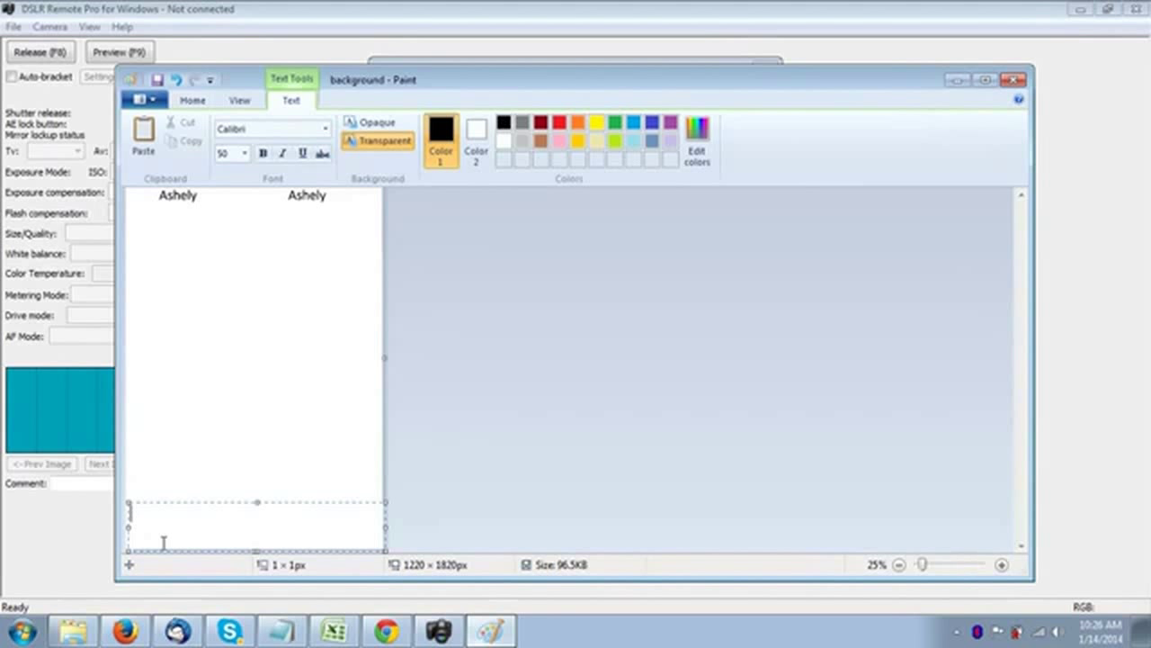
pyautogui.write('2014')
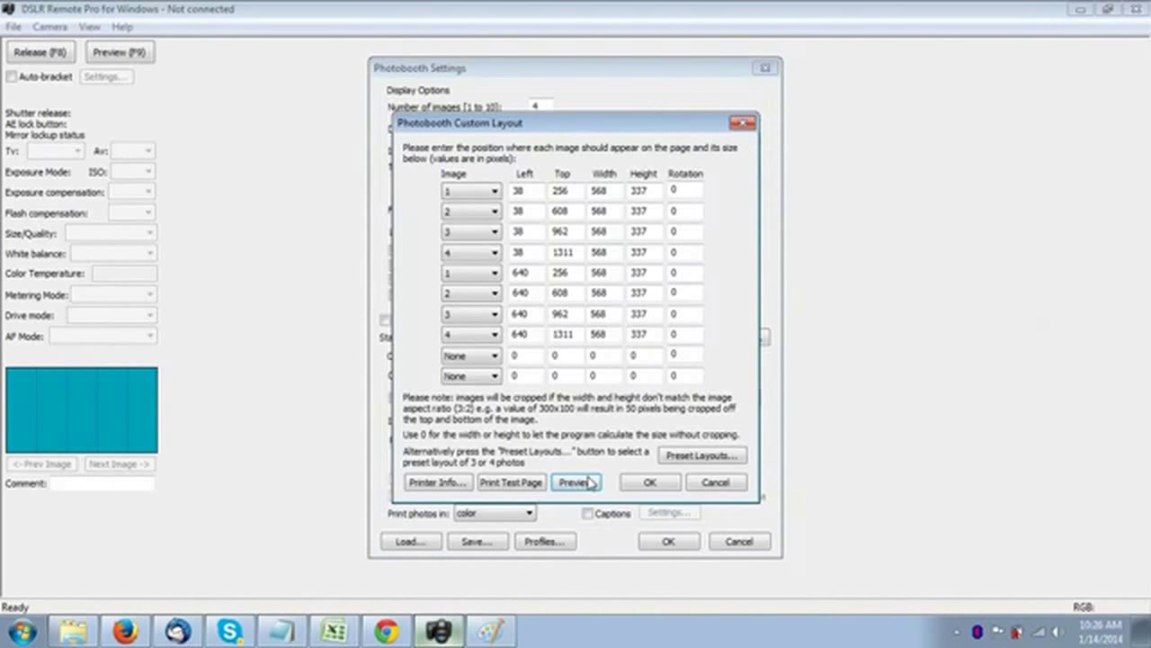
# Preview the print layout once more, then accept the custom layout with OK.
pyautogui.click(572, 483)
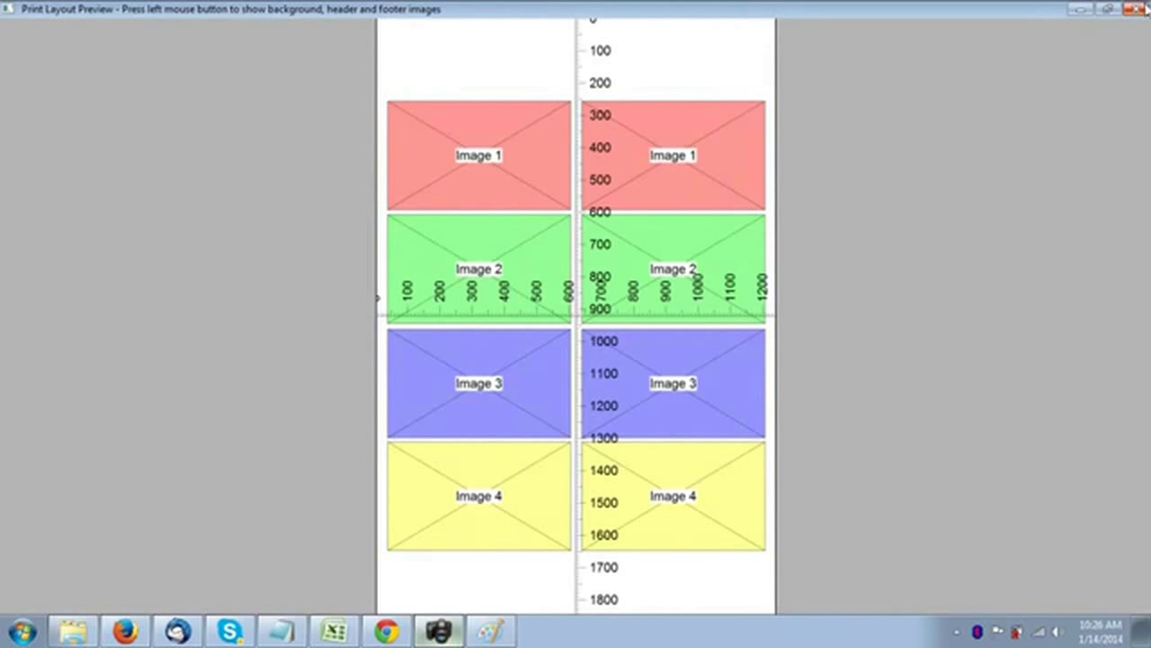
pyautogui.moveTo(1144, 9)
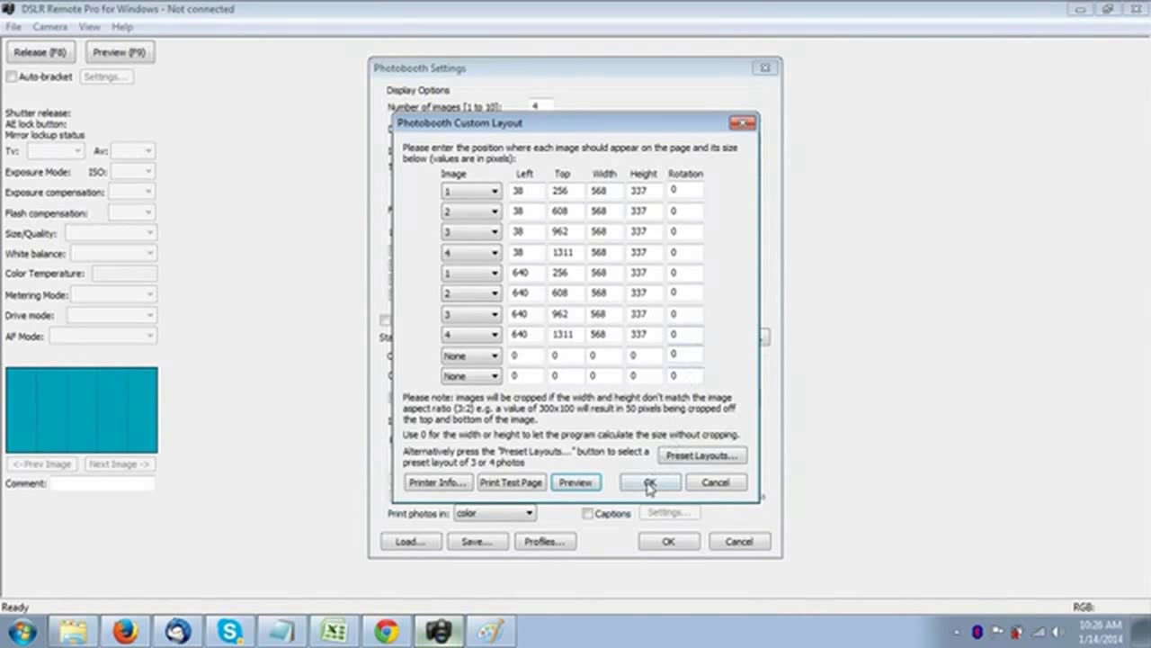
pyautogui.click(649, 482)
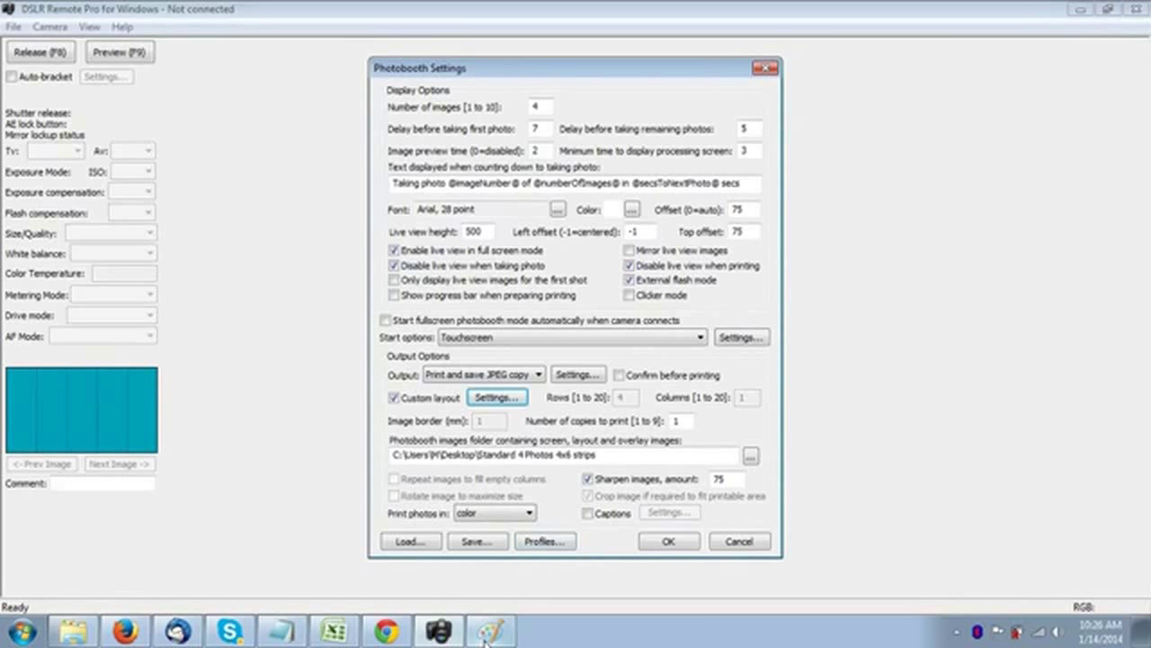
# Save the settings, including printer settings, as Blue Curtain Profile in Standard 4 Photos 4x6 strips.
pyautogui.click(477, 540)
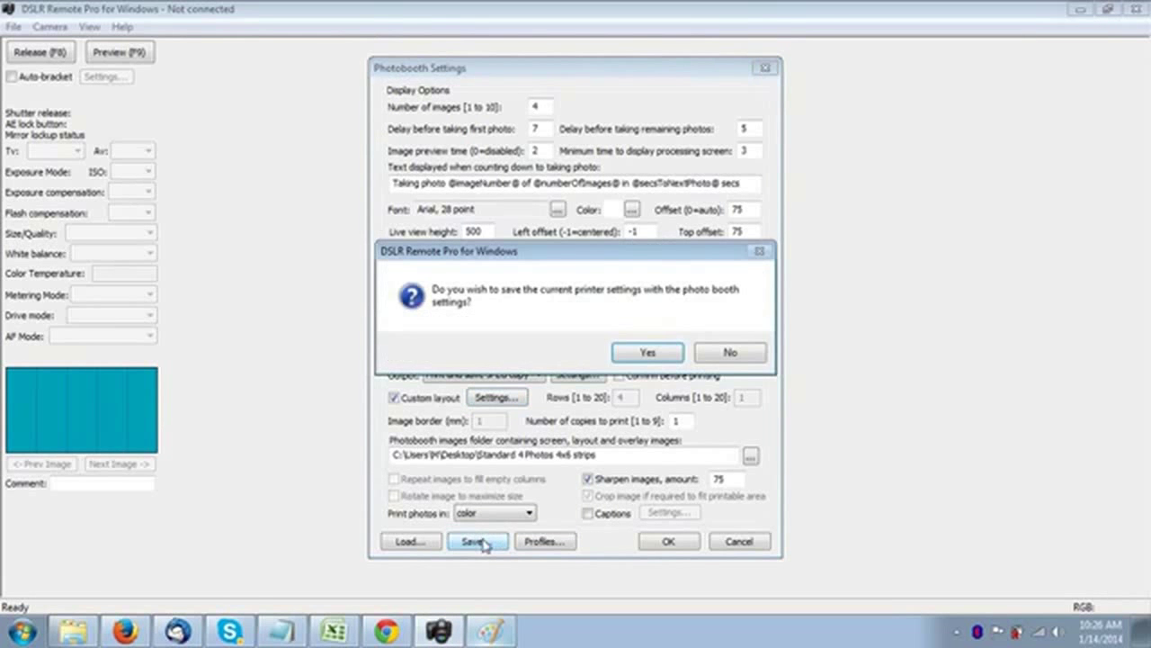
pyautogui.click(647, 351)
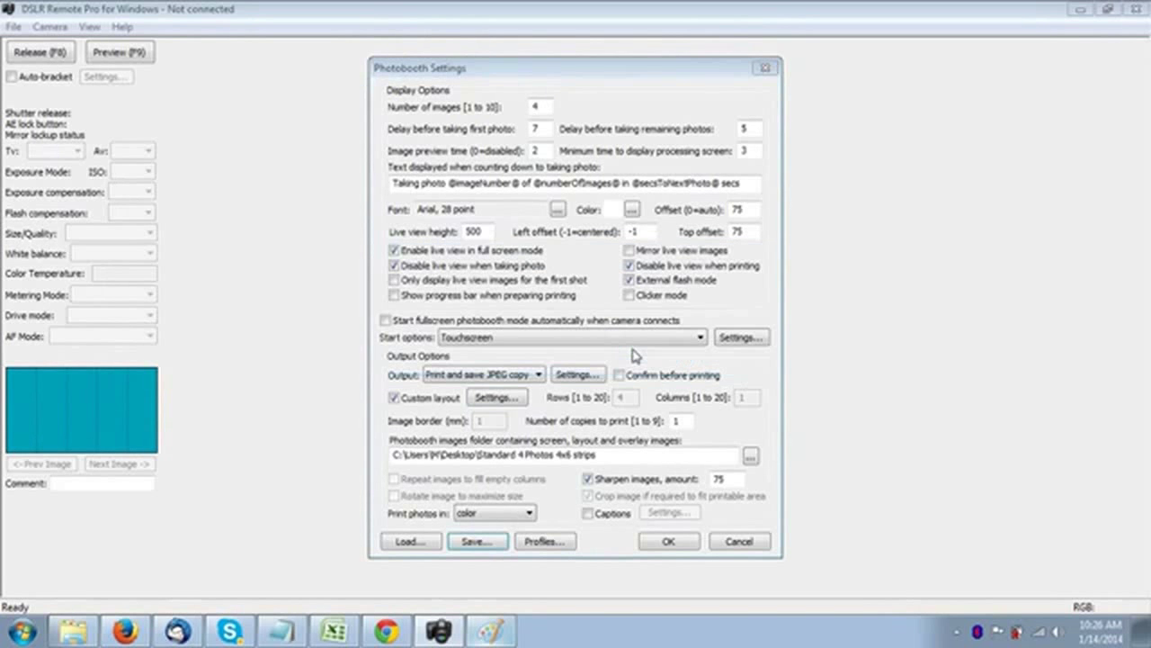
pyautogui.click(478, 540)
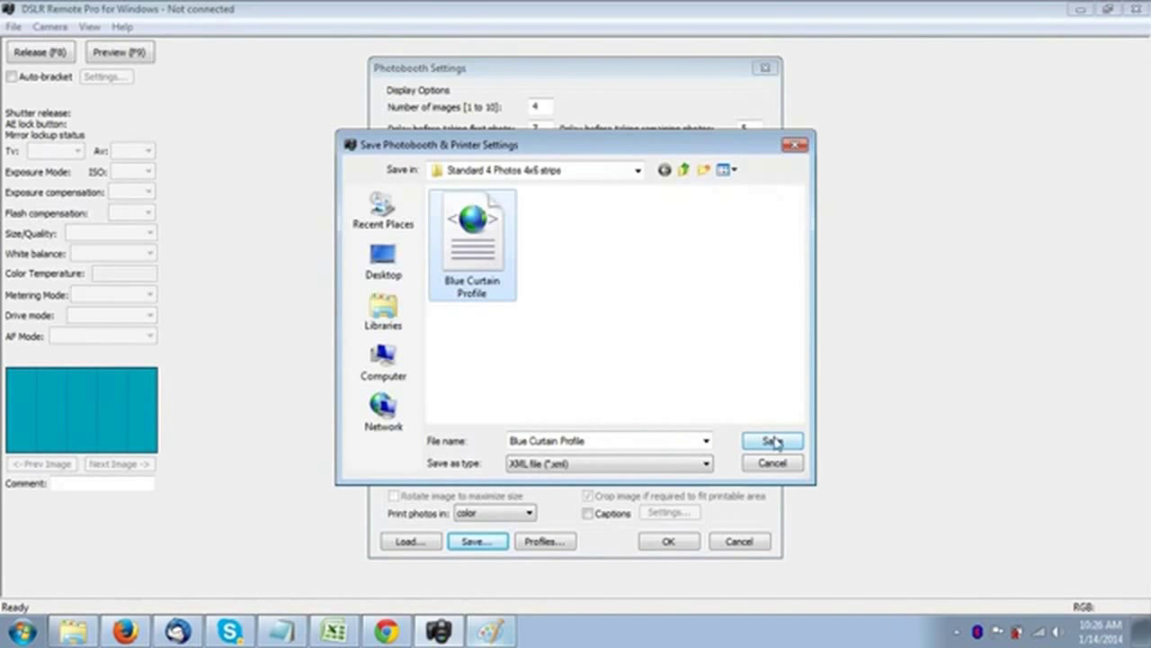
pyautogui.click(770, 440)
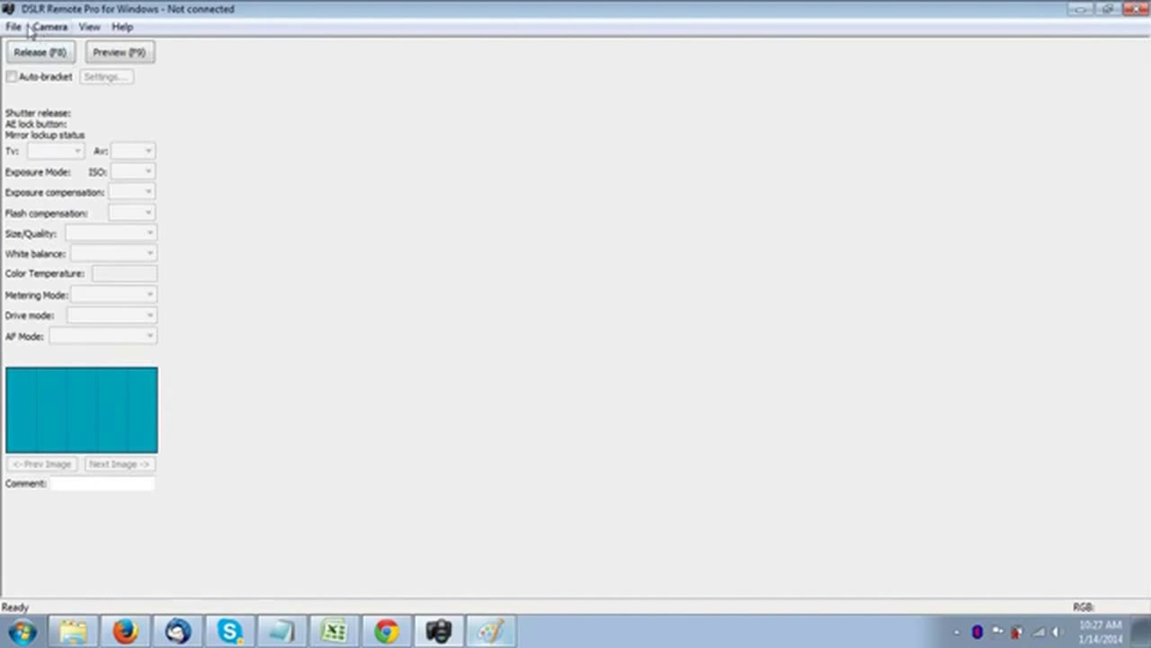
# Bring up the File menu listing the photobooth commands and Preferences.
pyautogui.click(14, 27)
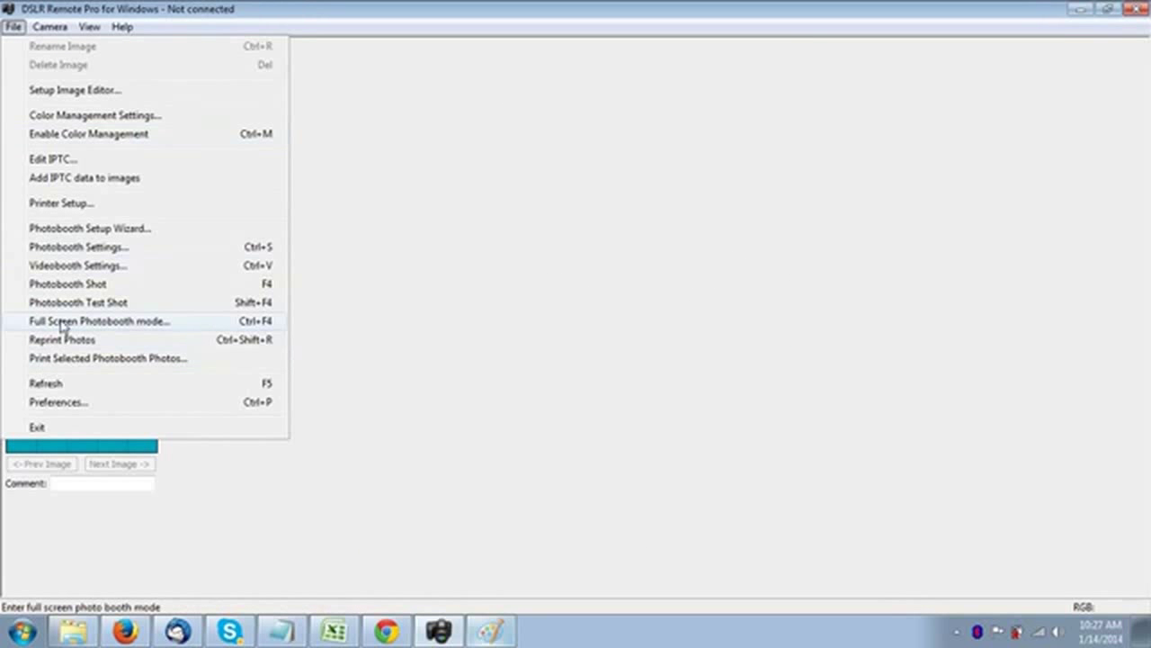
pyautogui.moveTo(57, 403)
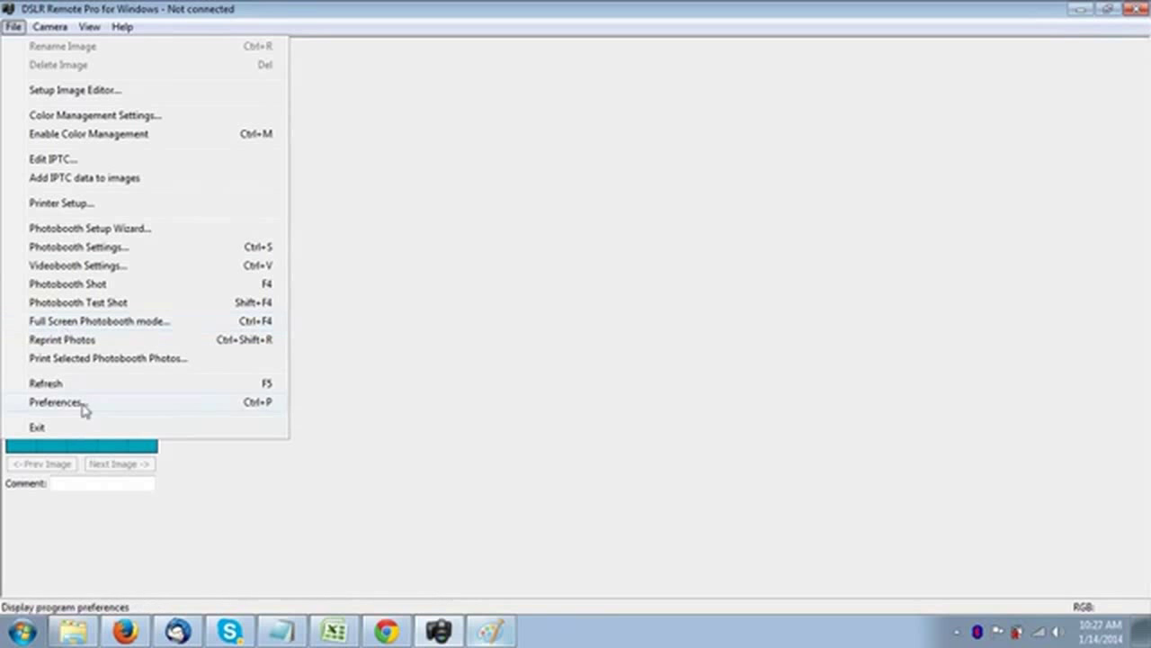